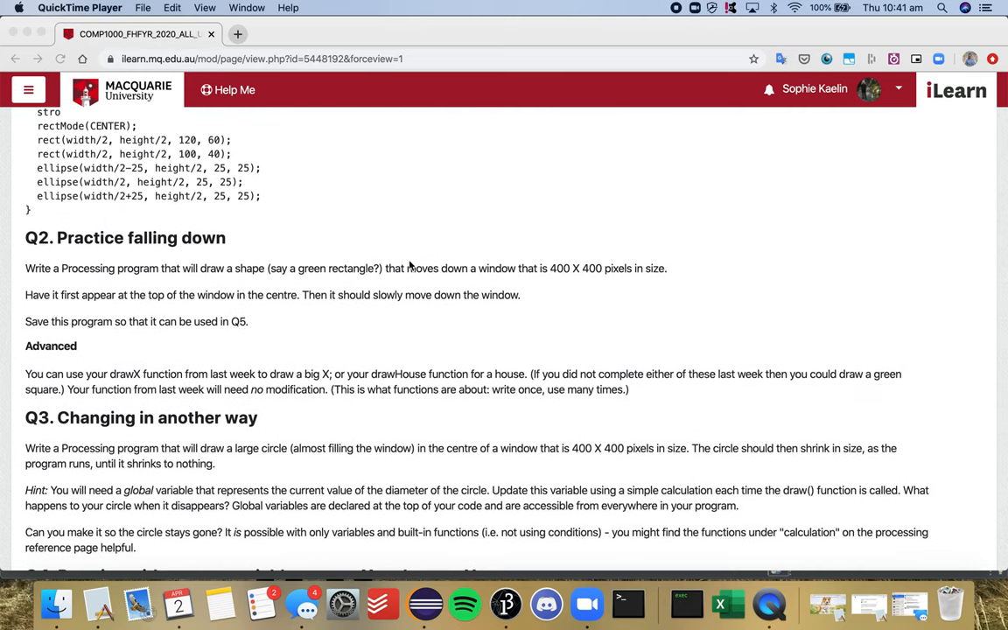
mouse_move(648, 374)
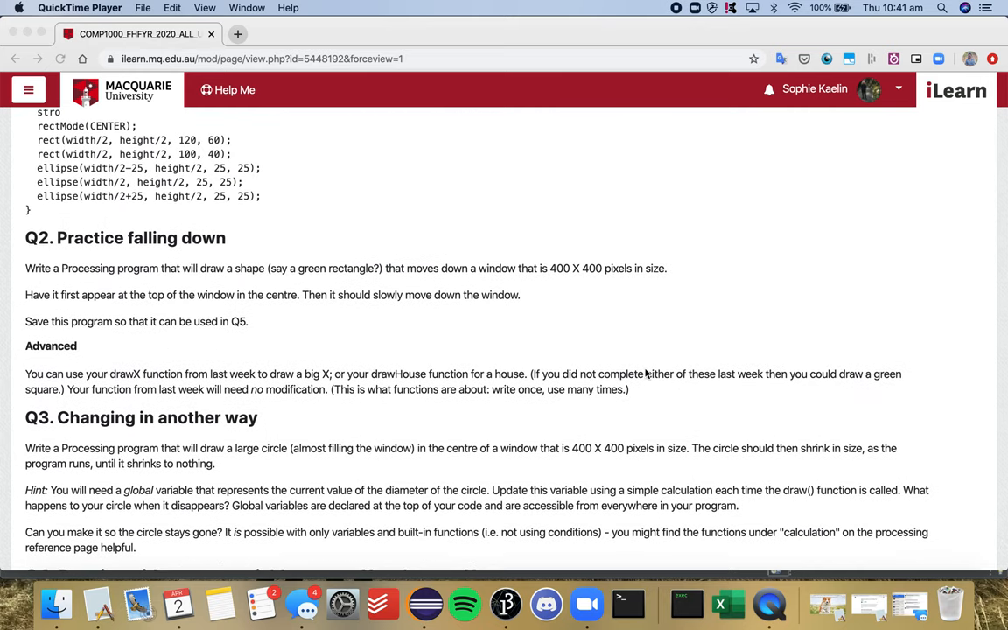
Scroll the iLearn page down past Q3 and Q4 until Q5 Practice with Mouse events shows.
scroll(down, 3)
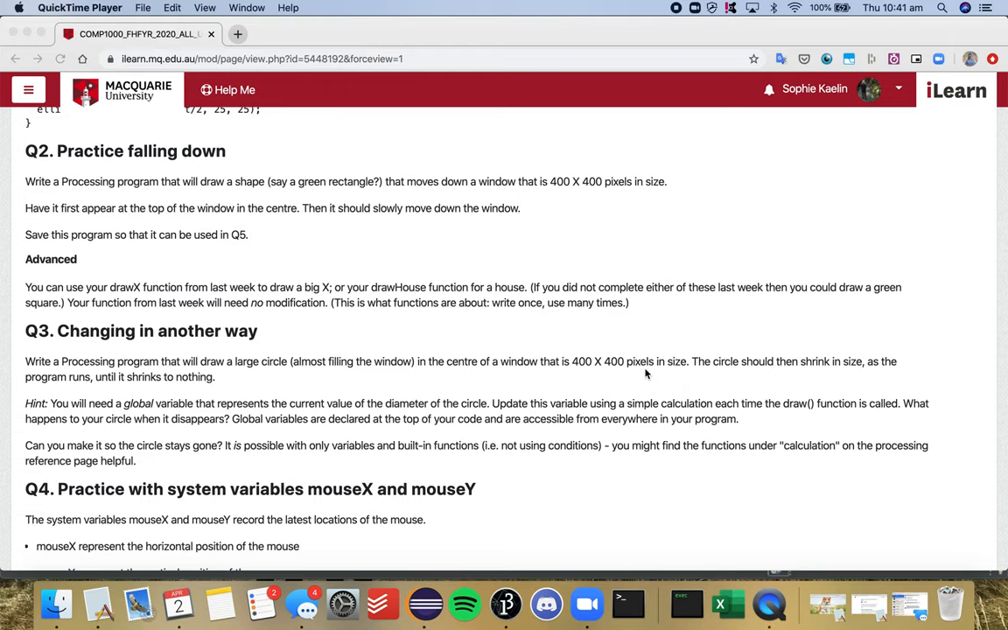
mouse_move(378, 294)
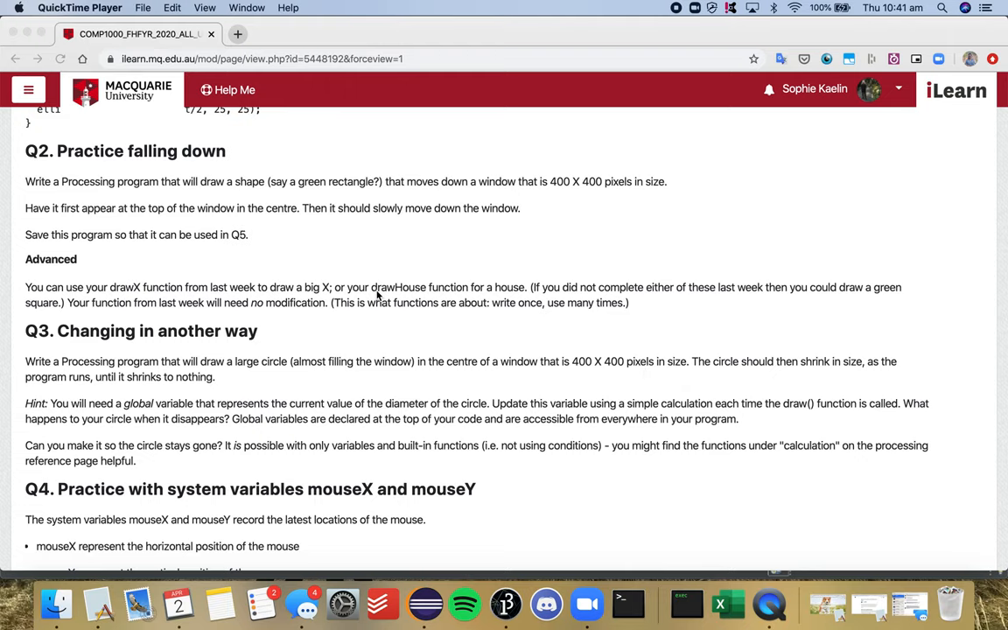
scroll(down, 3)
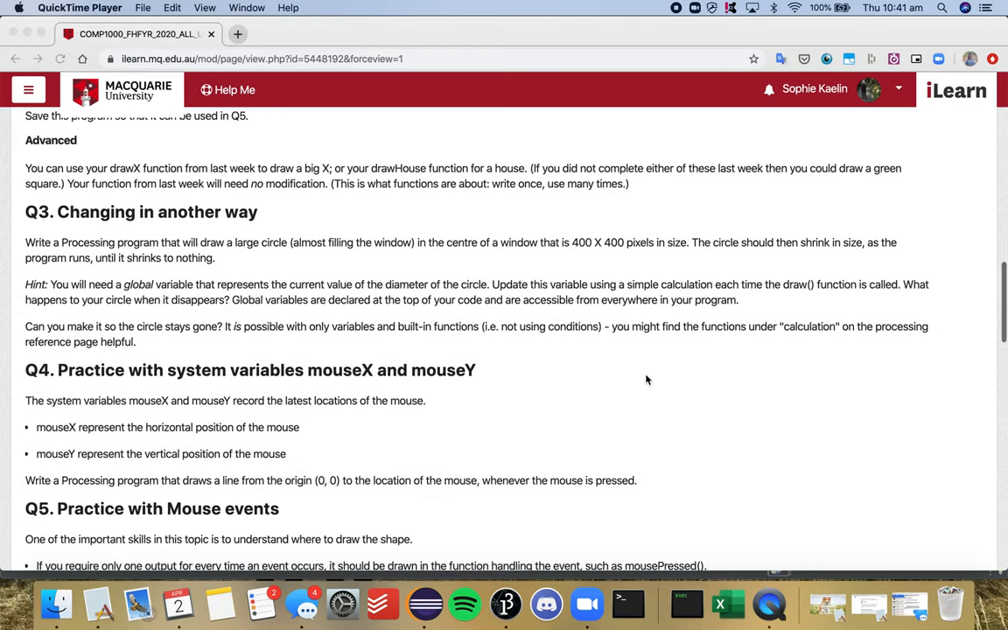
scroll(down, 3)
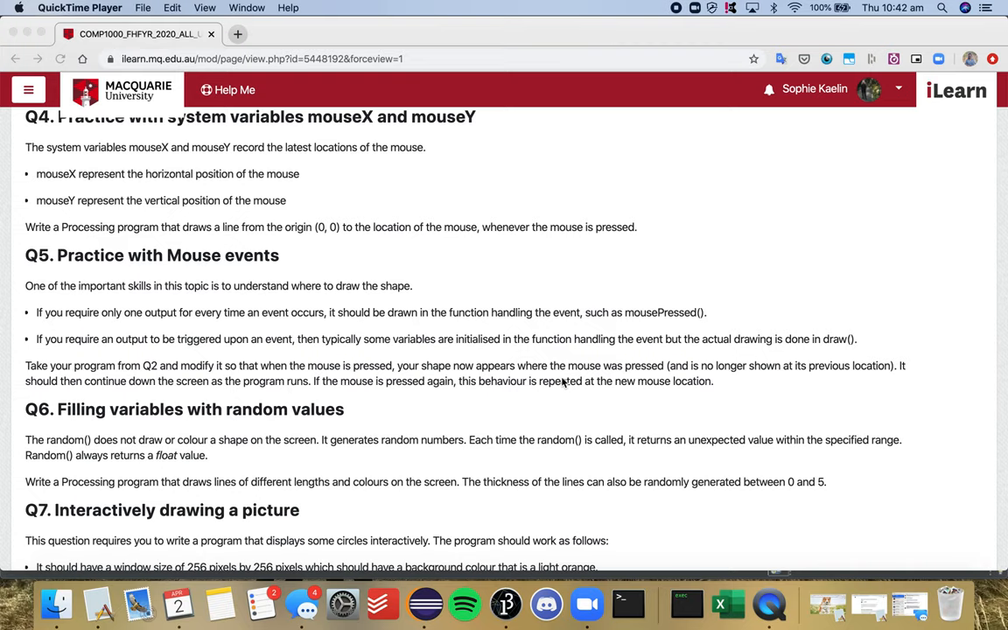
mouse_move(714, 291)
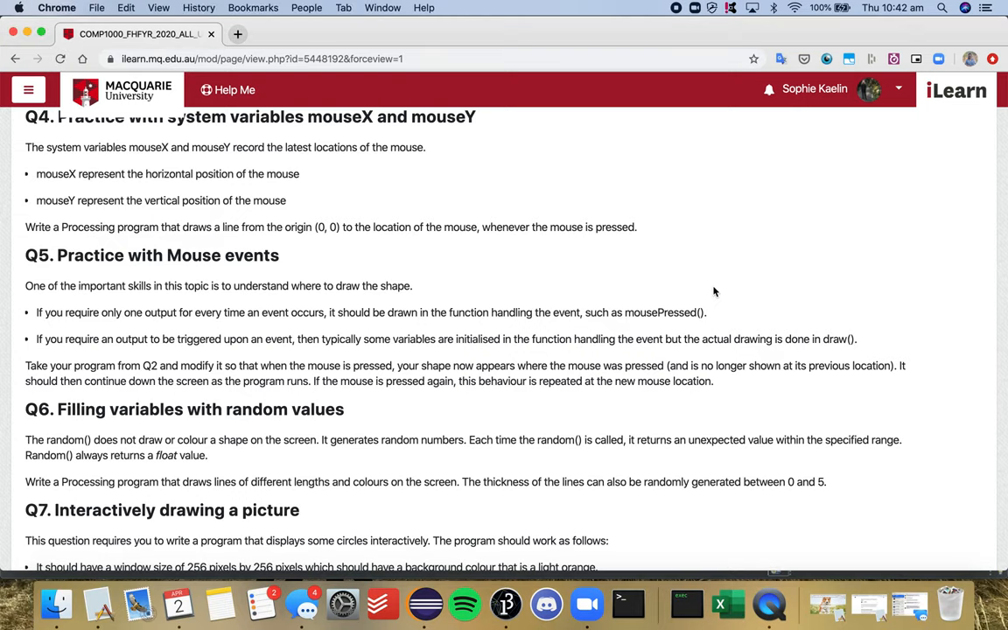
mouse_move(627, 602)
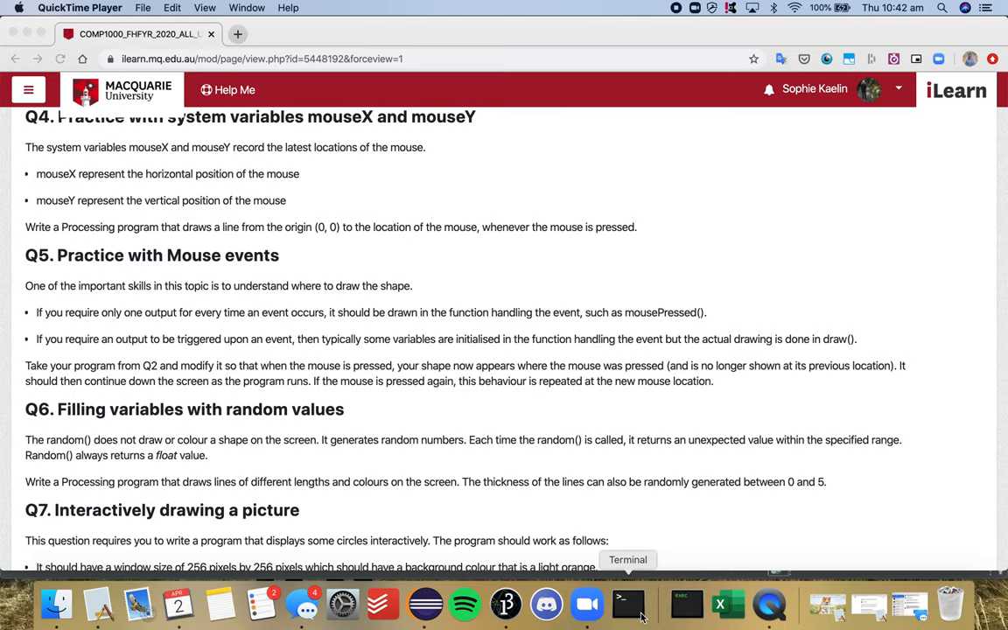
mouse_move(506, 604)
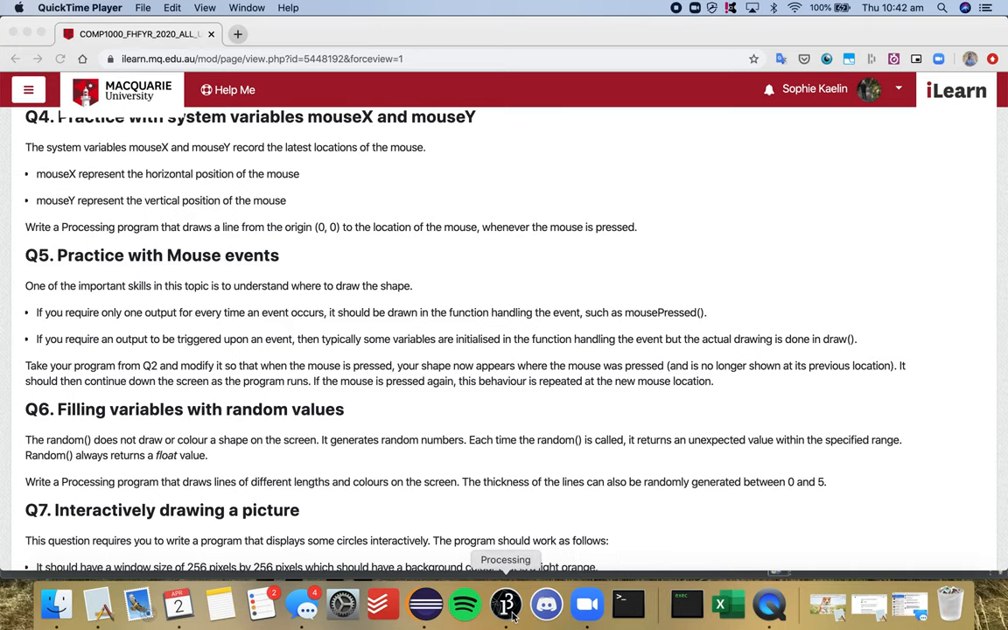
Switch to the falling-square sketch and place the cursor in the yPos ++ line of draw.
click(506, 604)
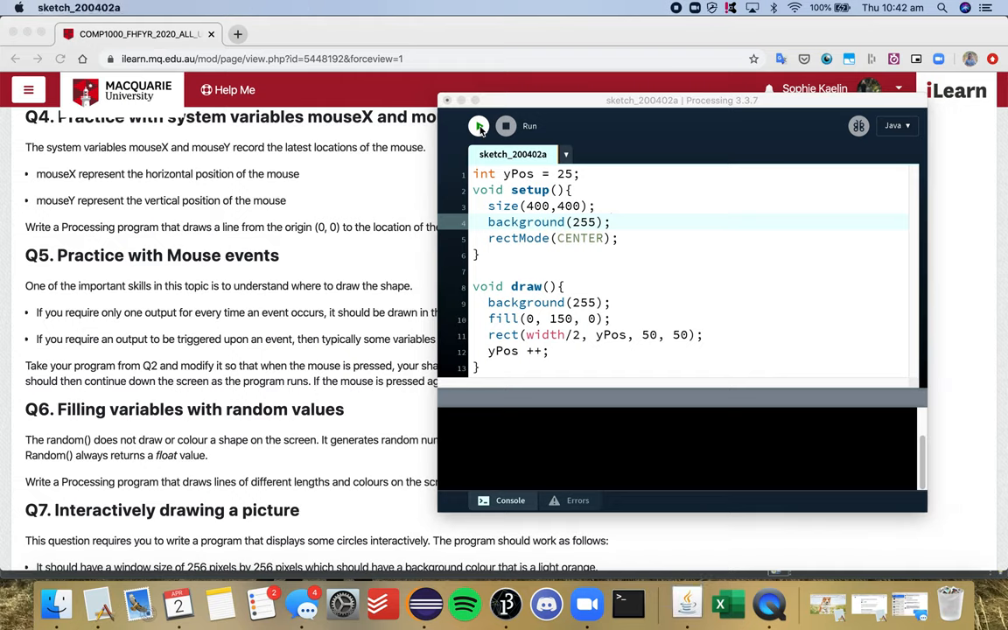
click(479, 126)
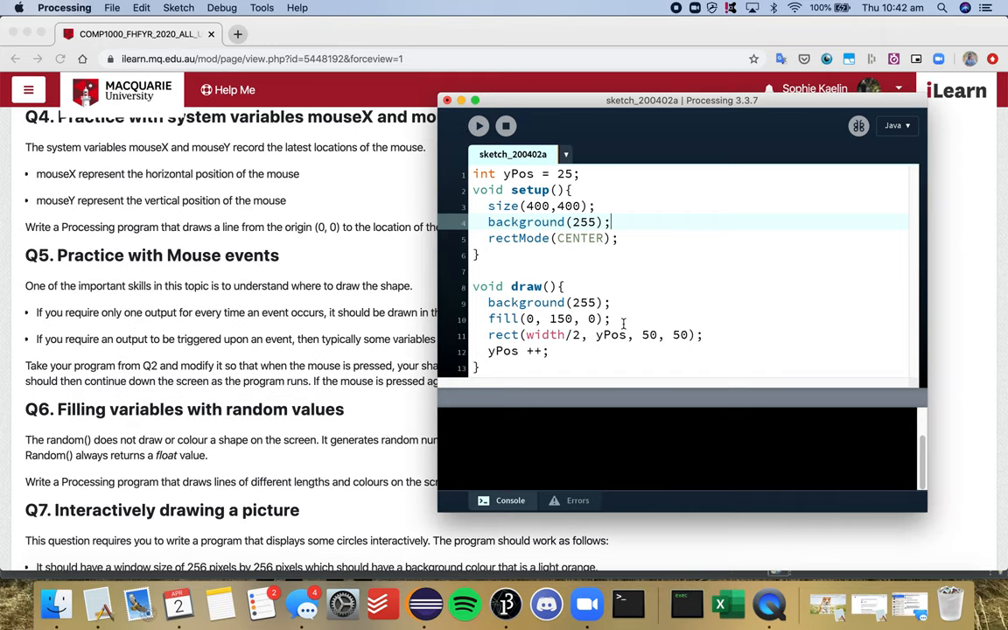
mouse_move(553, 343)
text(= yPos)
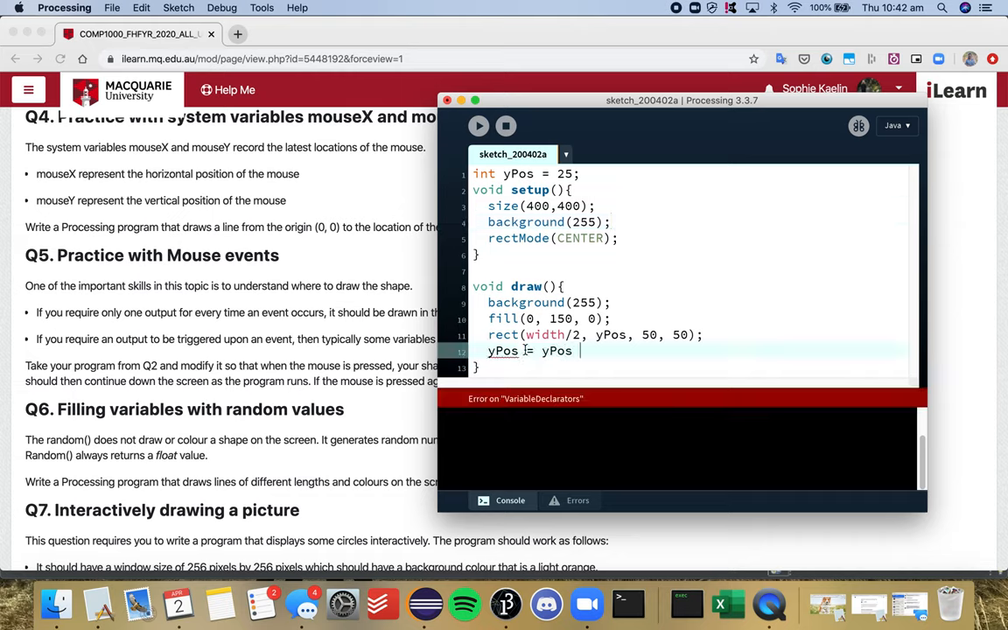
Complete the line as yPos = yPos + 1; then select it to restore yPos ++;.
text(+ 1;)
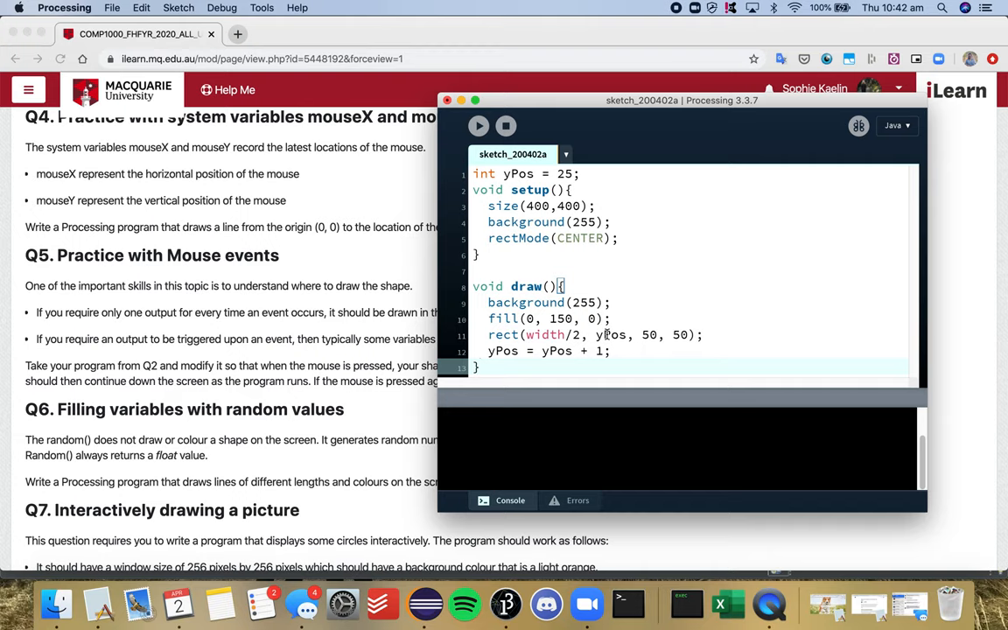
double_click(569, 350)
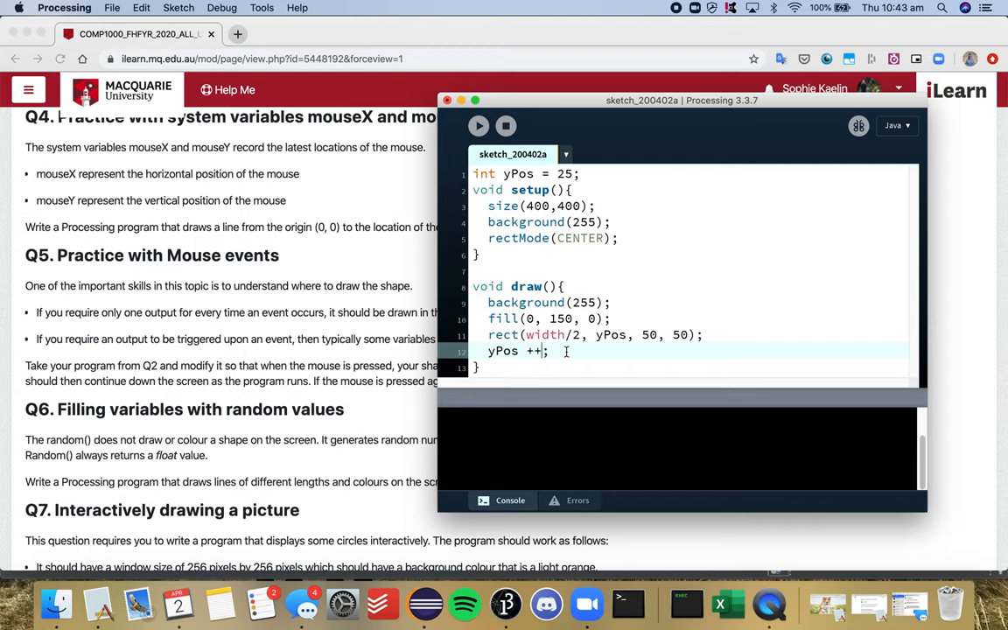
key(backspace)
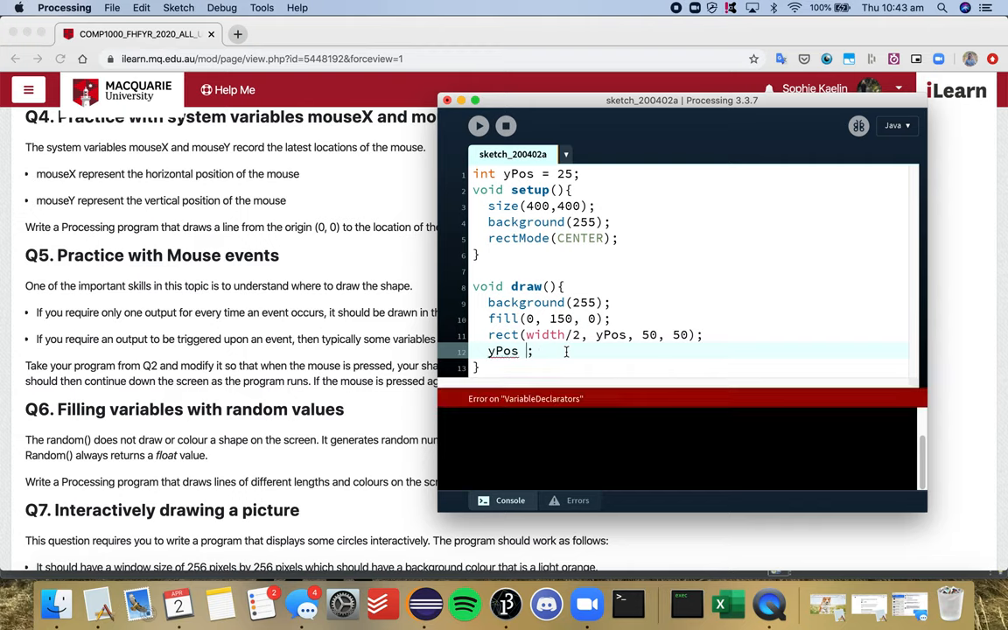
text(--)
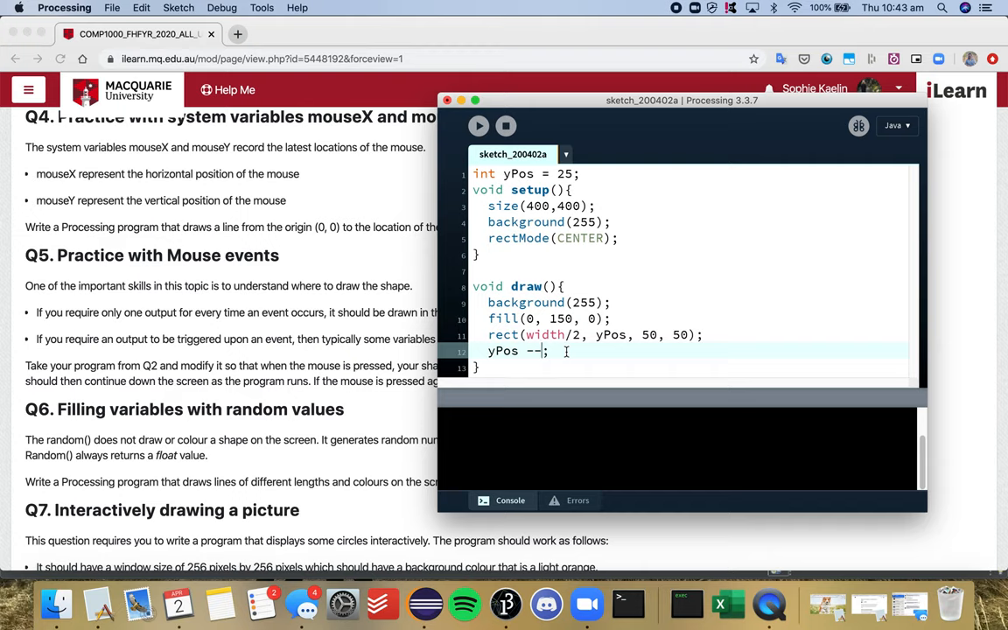
key(Backspace)
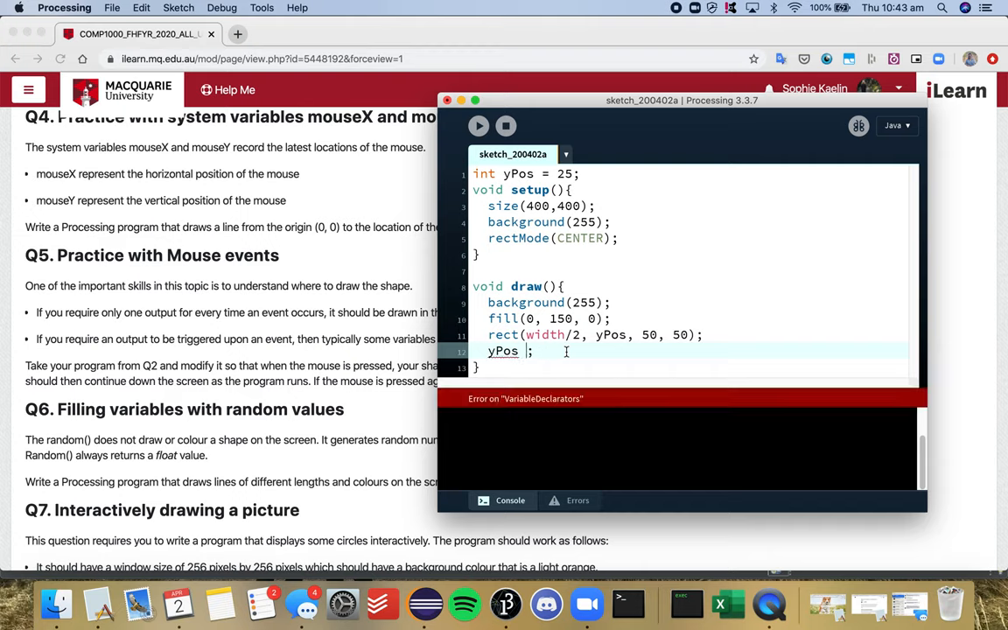
text(+)
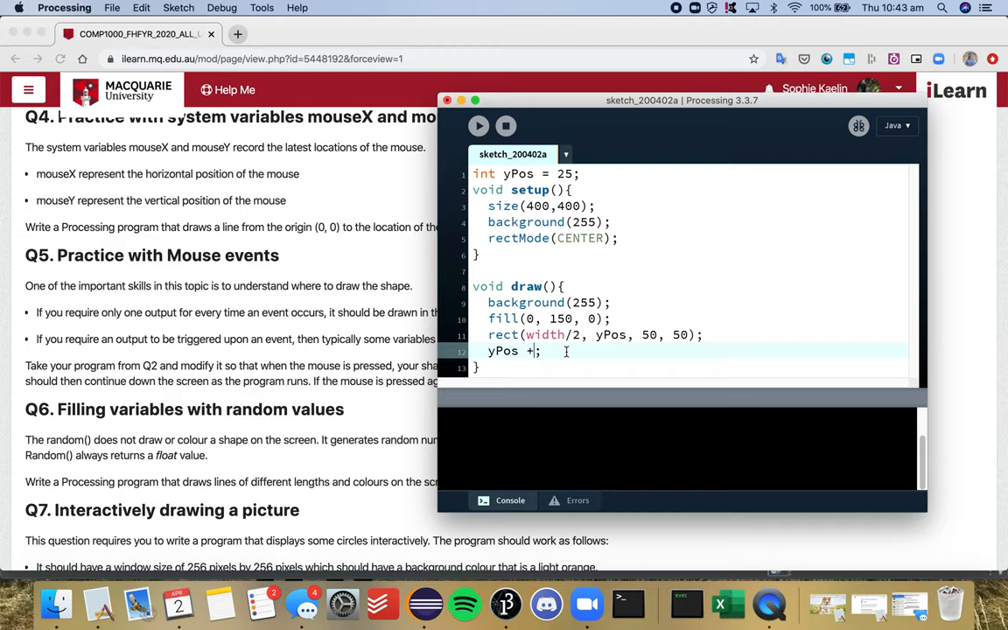
text(=5)
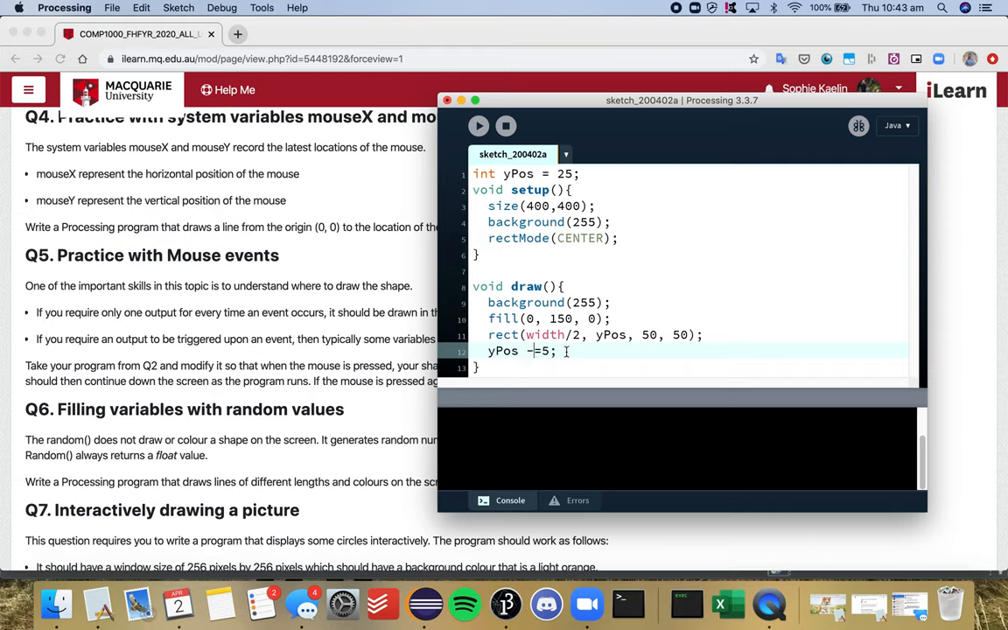
text(*)
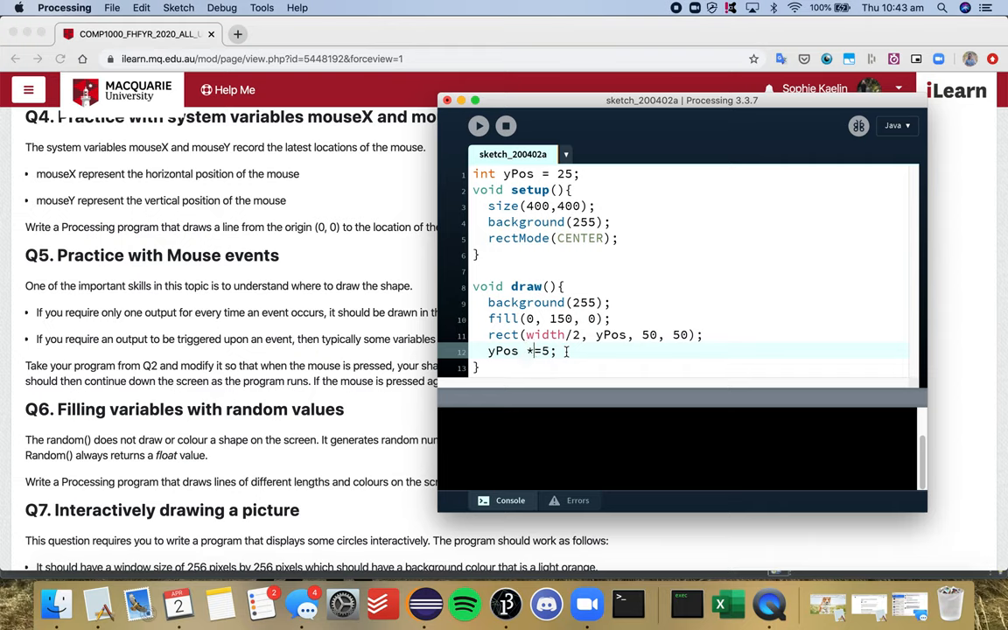
text(/)
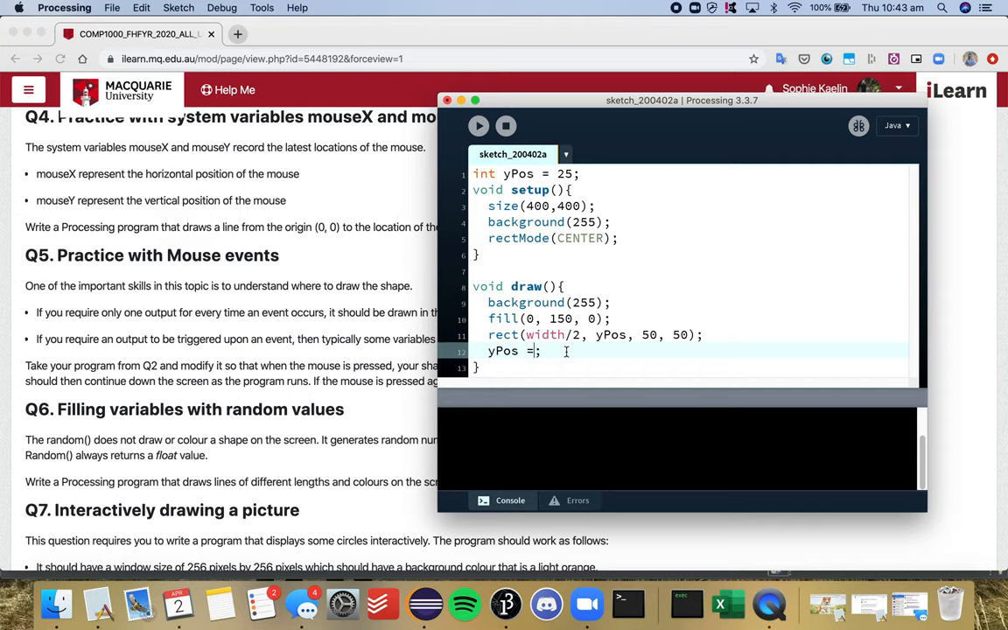
text(++)
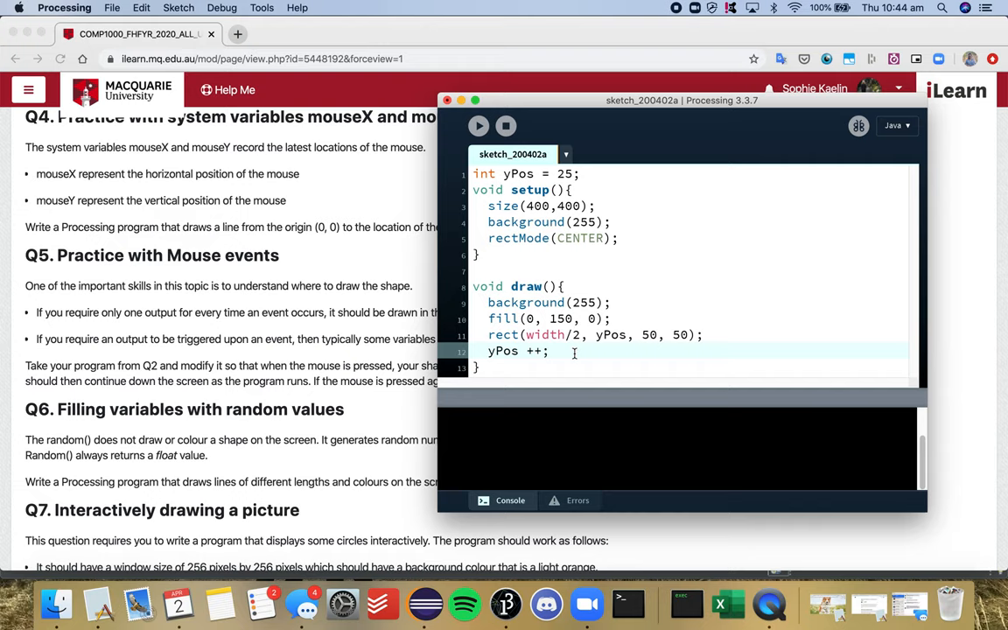
mouse_move(630, 336)
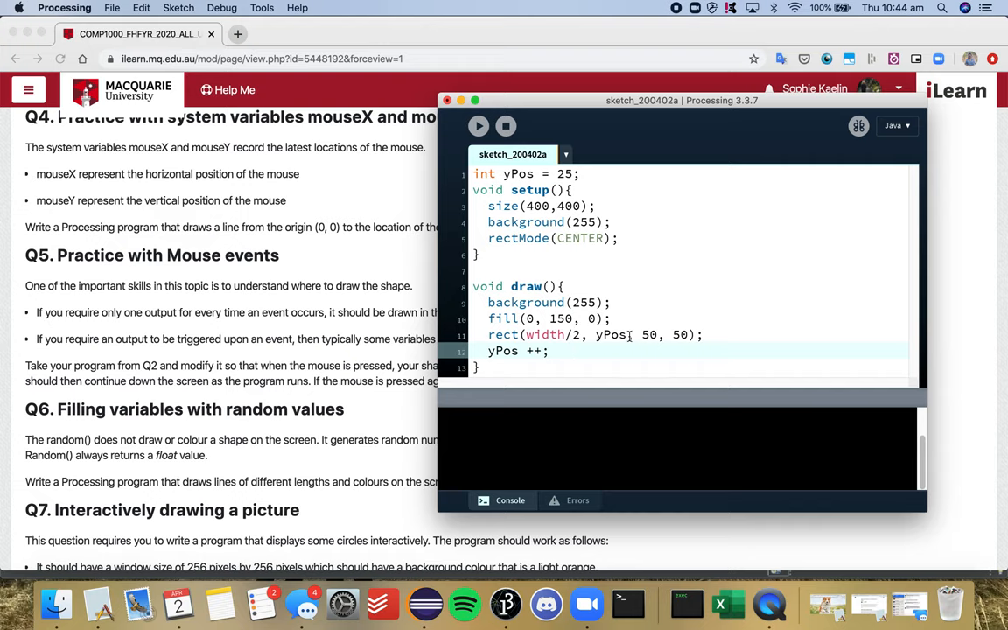
mouse_move(318, 324)
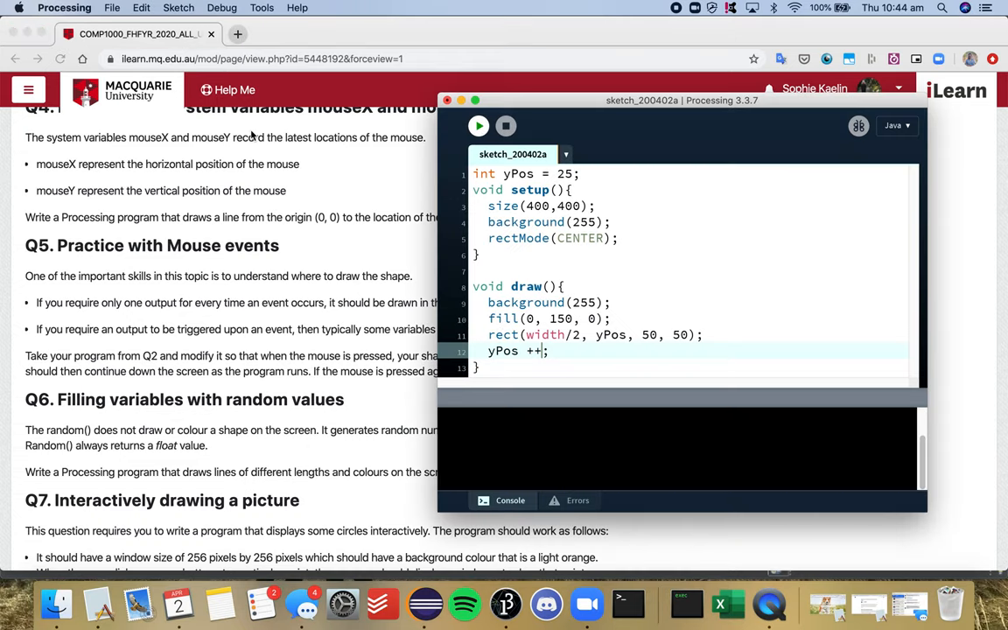
Place the cursor after draw's closing brace to start a new line.
click(480, 126)
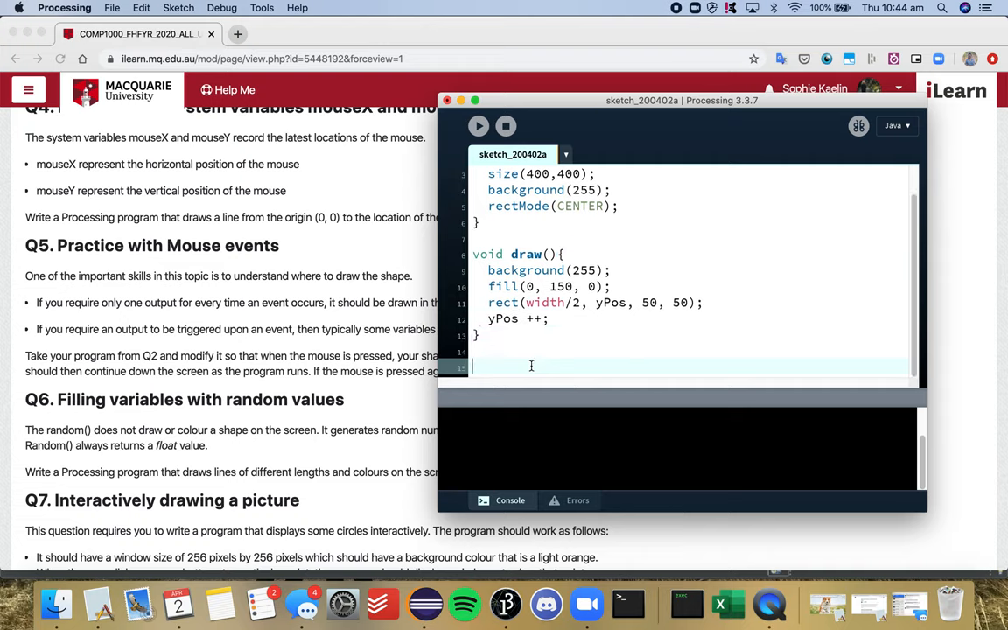
Declare a void mousePressed(){ function after draw.
text(void mouse)
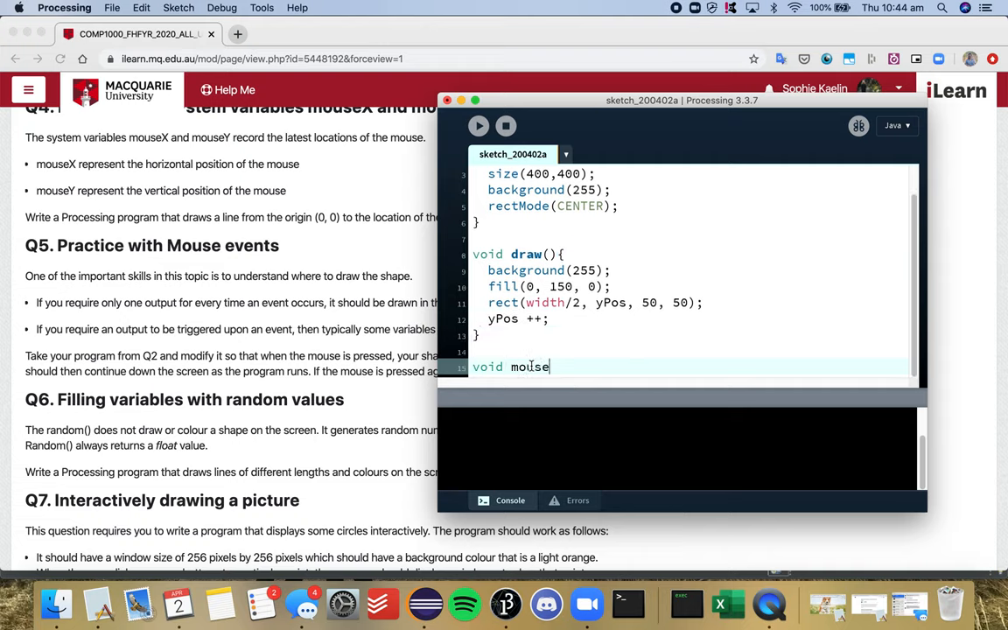
text(Pressed)
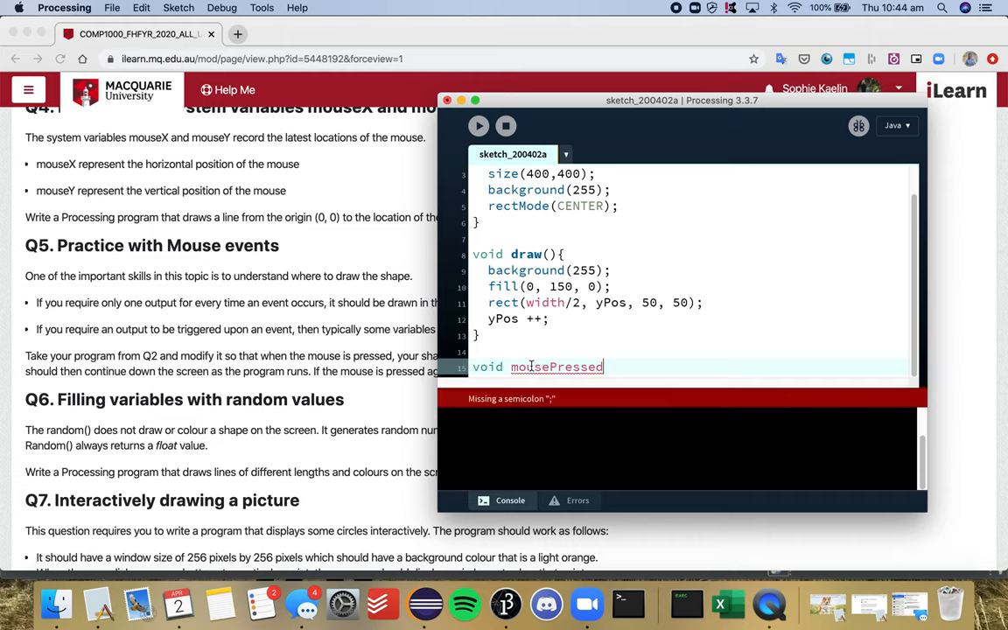
text((){)
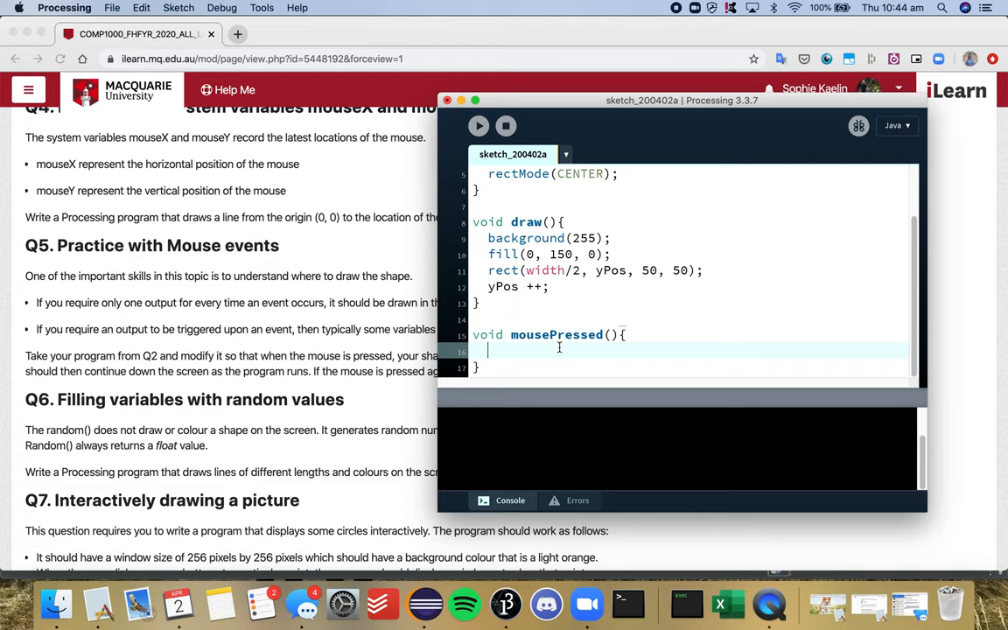
Inside mousePressed, write background(255); and yPos = mouseY;.
text(bc)
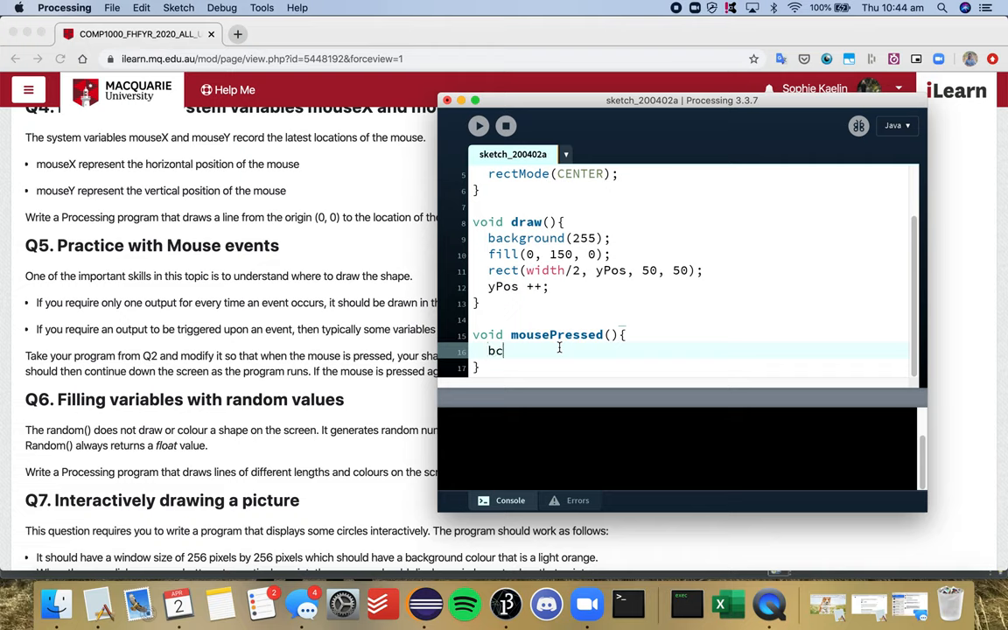
text(ackground(2)
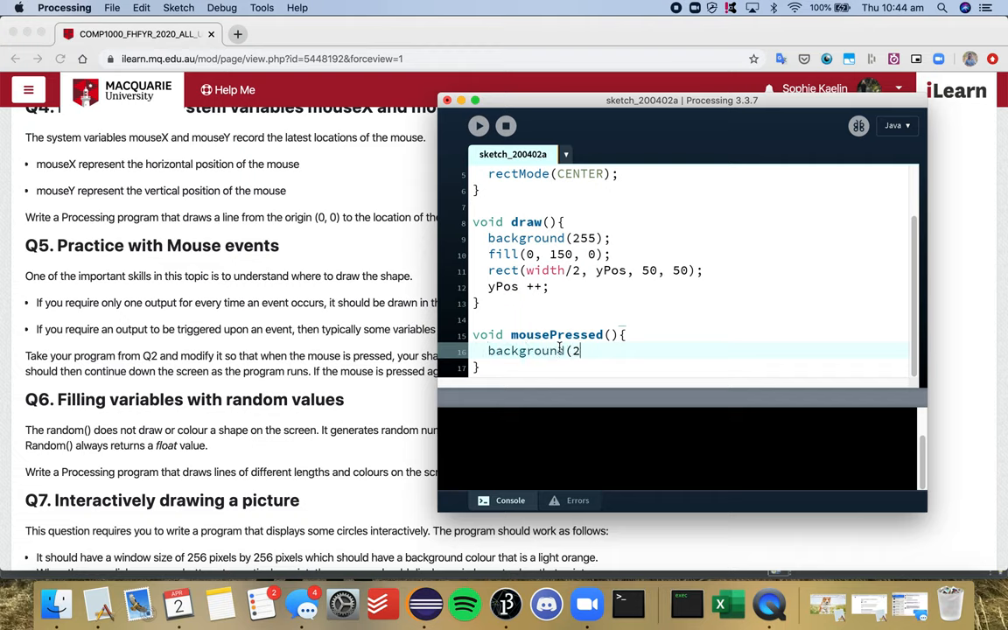
text(55);)
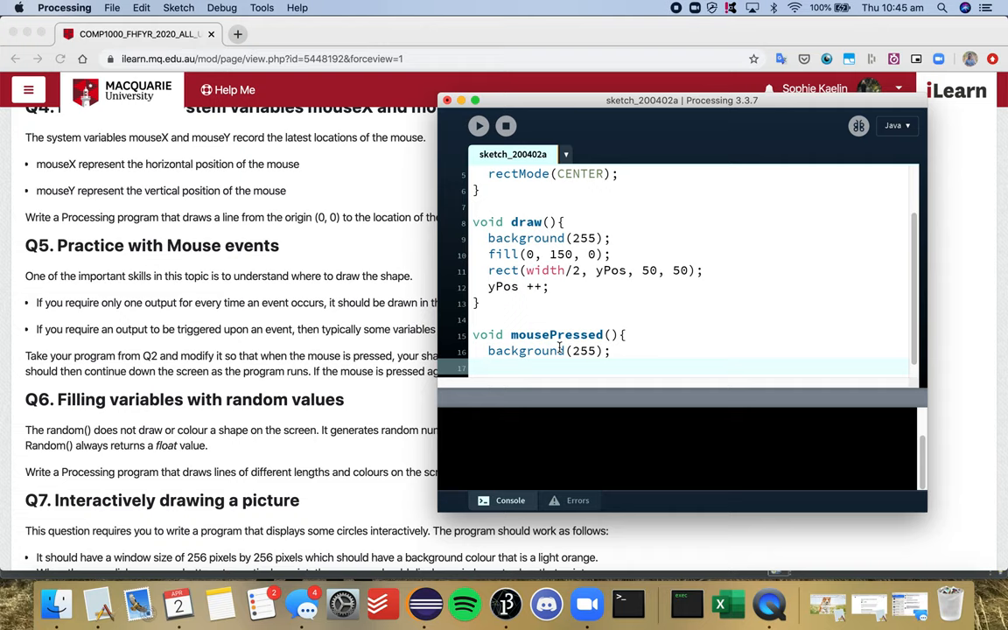
mouse_move(611, 228)
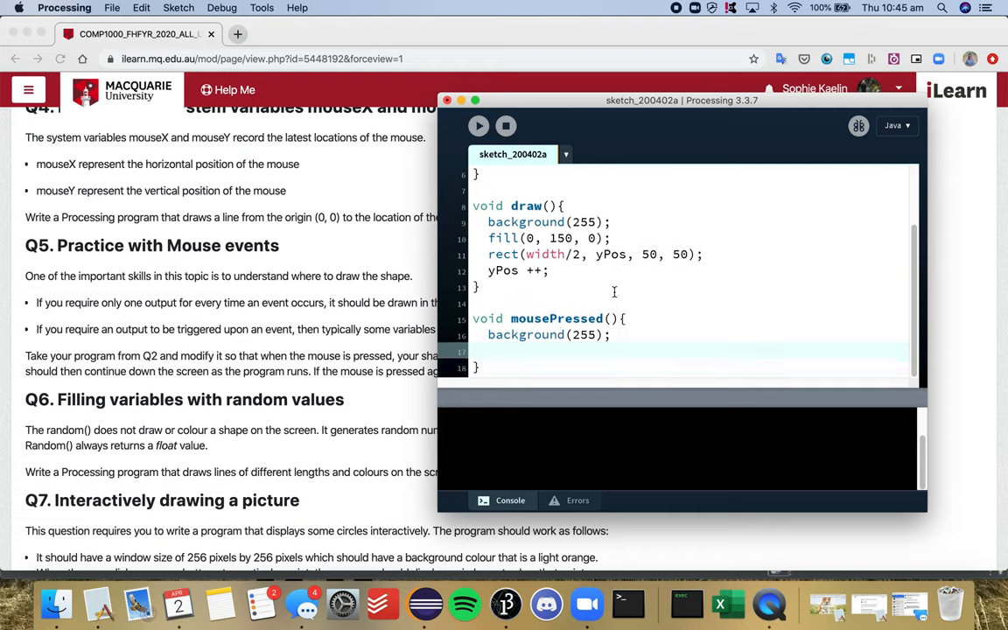
text(yPos)
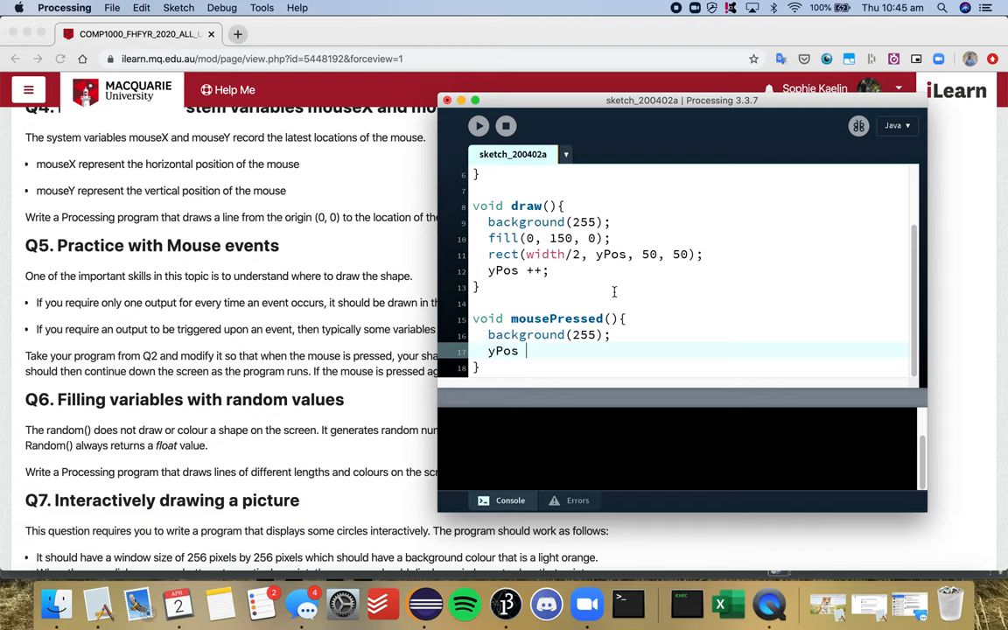
text(= mouse)
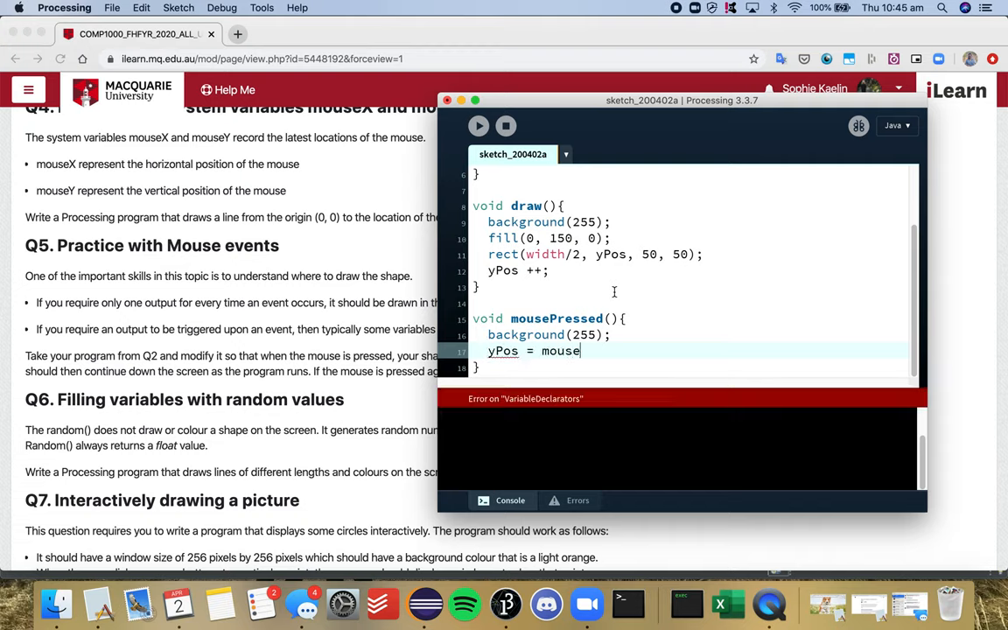
text(Y;)
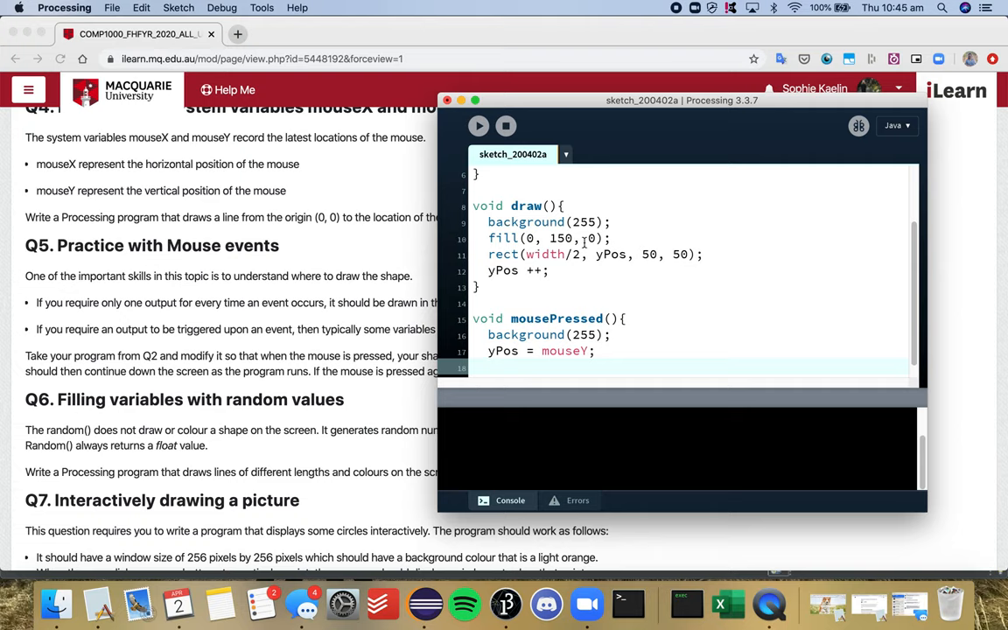
mouse_move(585, 262)
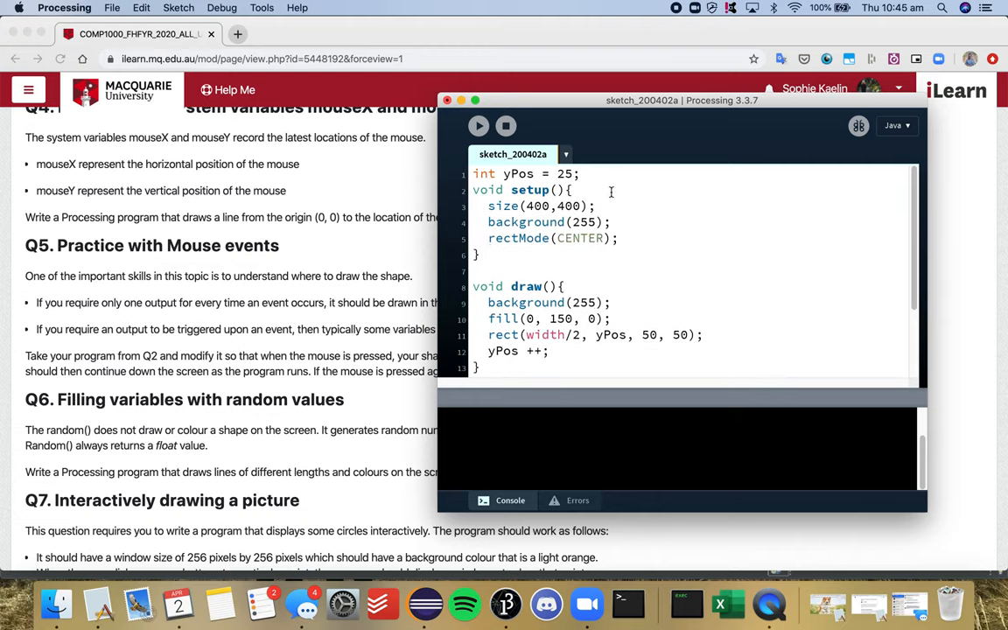
Declare int xPos = width/2 at the top of the sketch.
text(int)
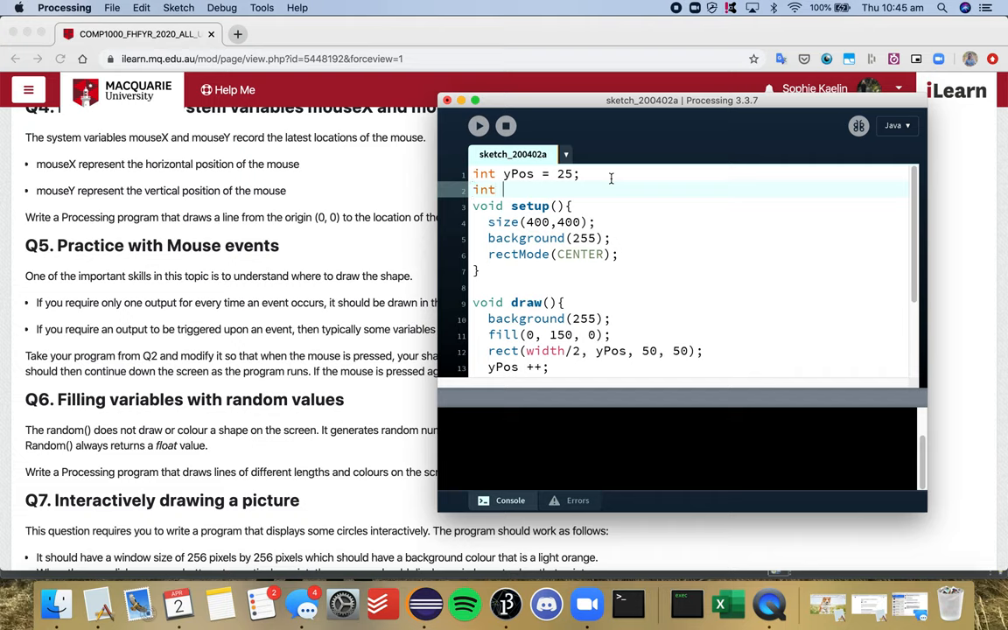
text(xPos)
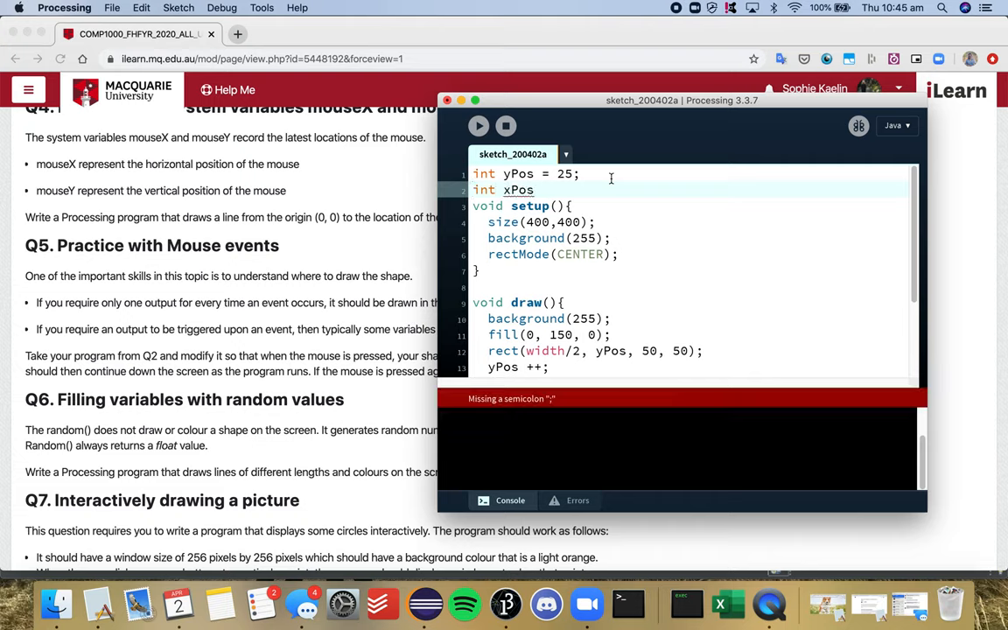
text(=)
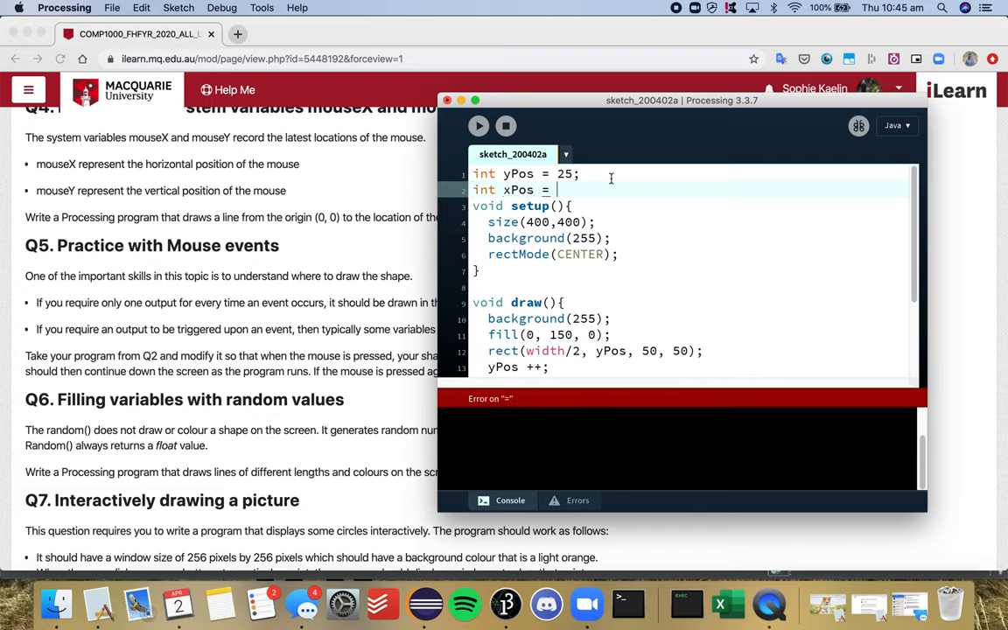
text(width/2)
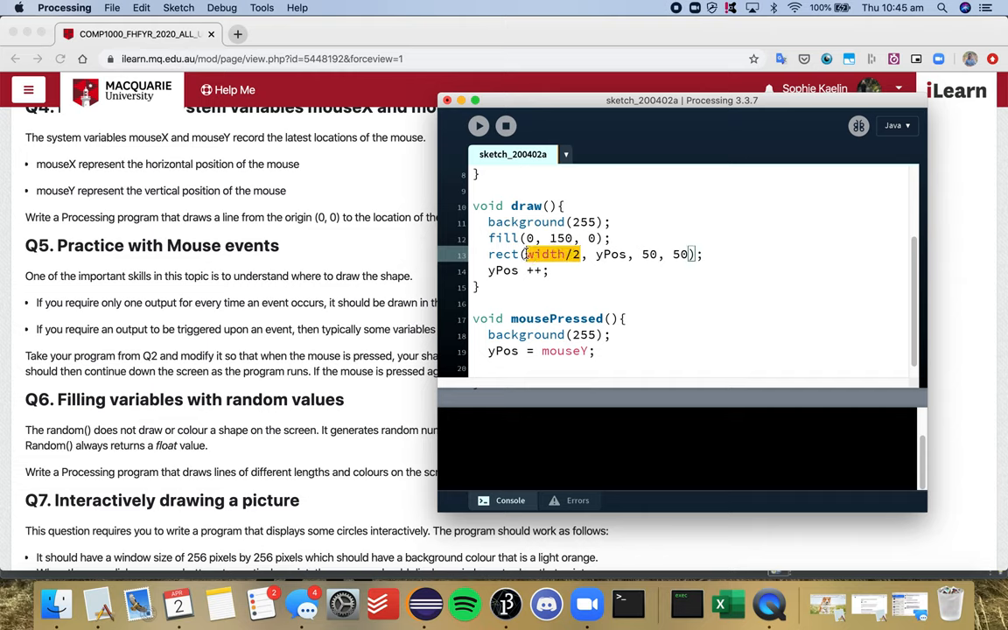
Draw the rect at xPos and add xPos = mouseX; inside mousePressed.
text(xPos)
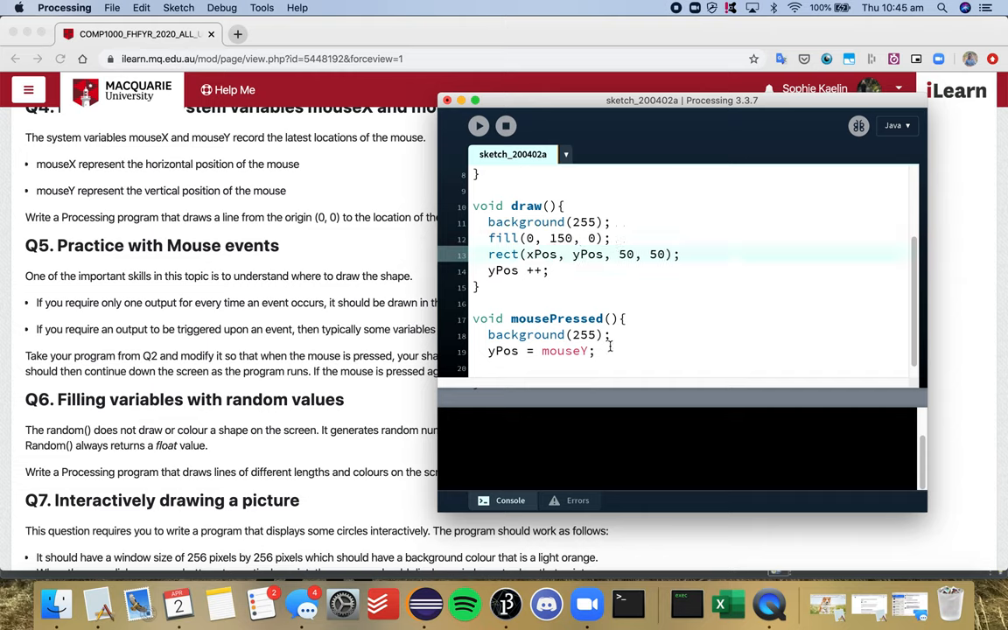
text(xPo)
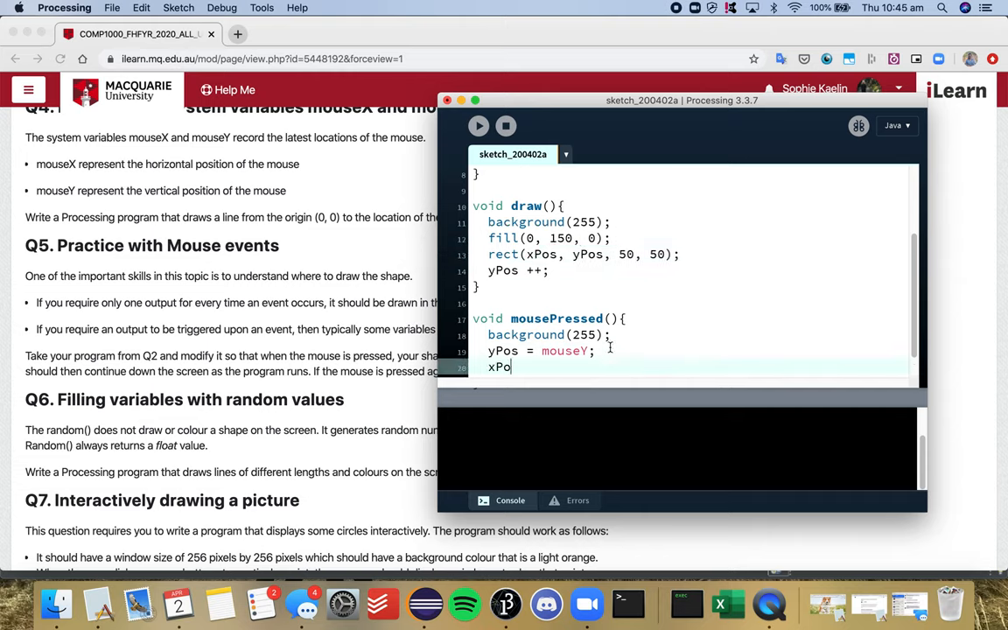
text(= mouseX;)
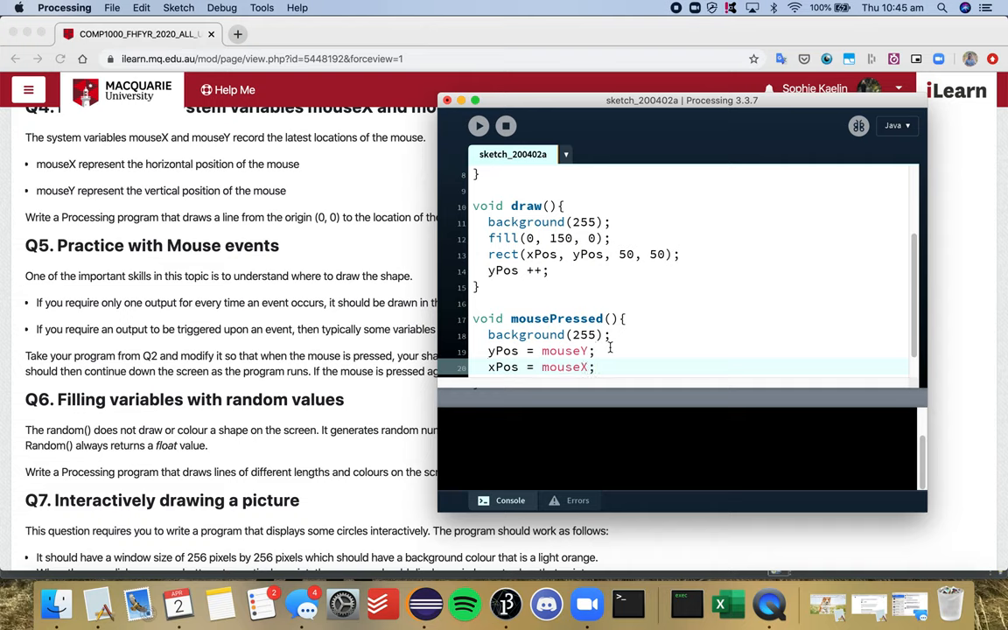
scroll(down, 3)
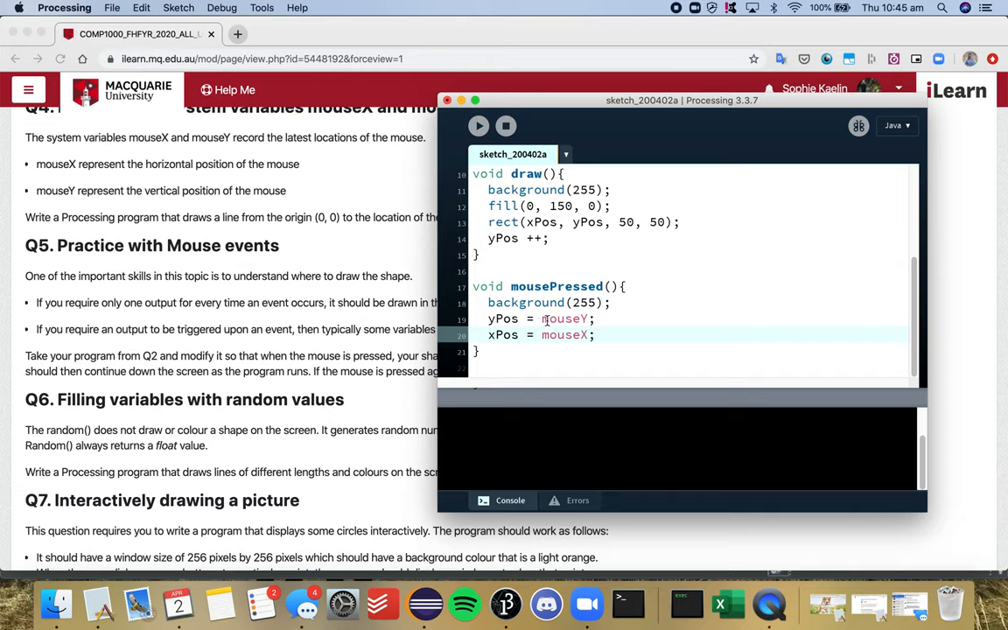
mouse_move(479, 126)
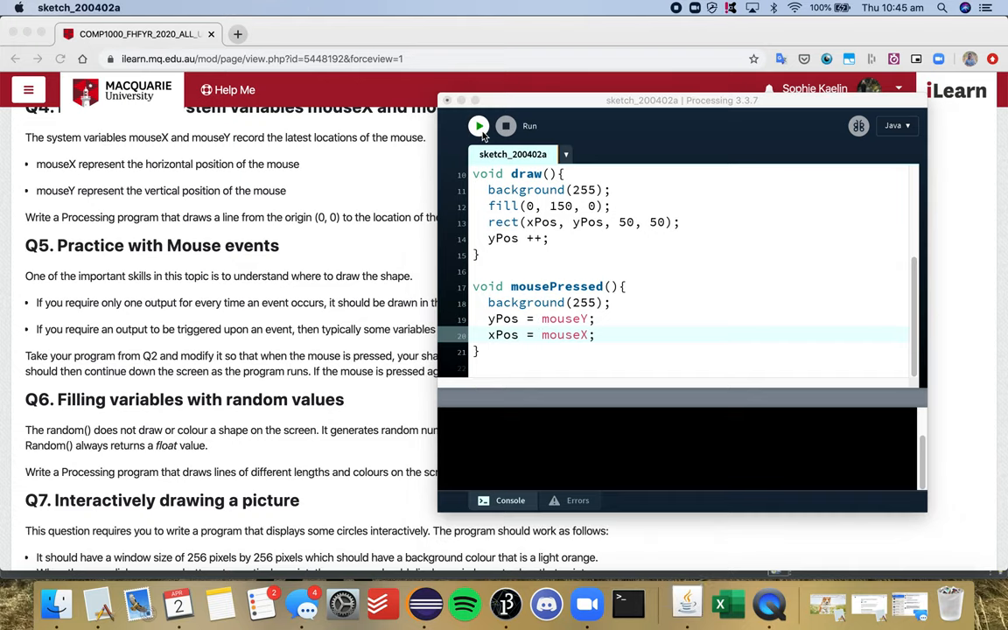
click(478, 126)
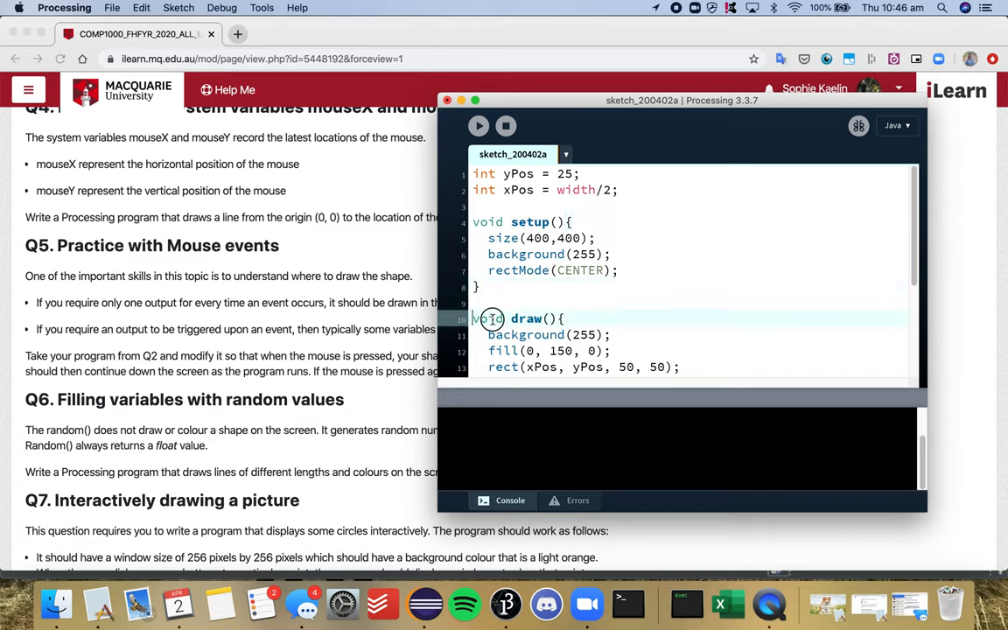
Strip = width/2 from the declaration so it reads int xPos;.
drag(490, 318, 609, 334)
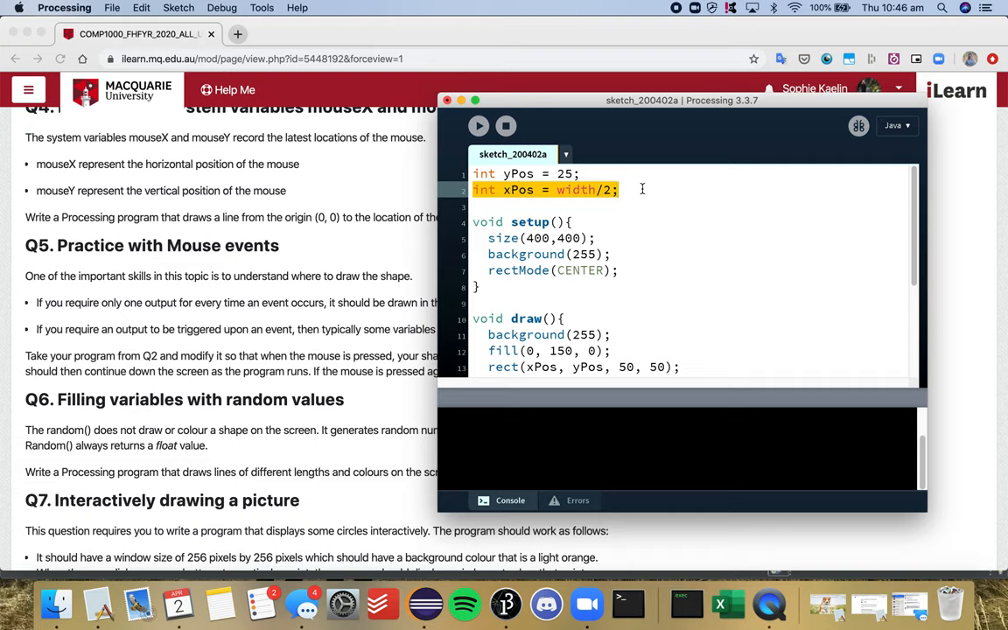
click(617, 189)
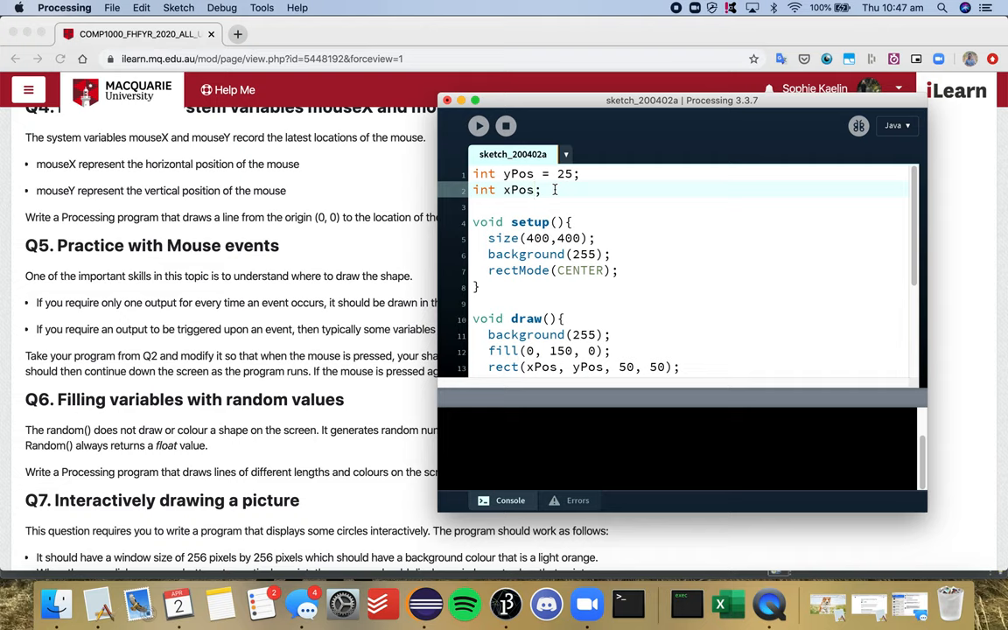
mouse_move(619, 238)
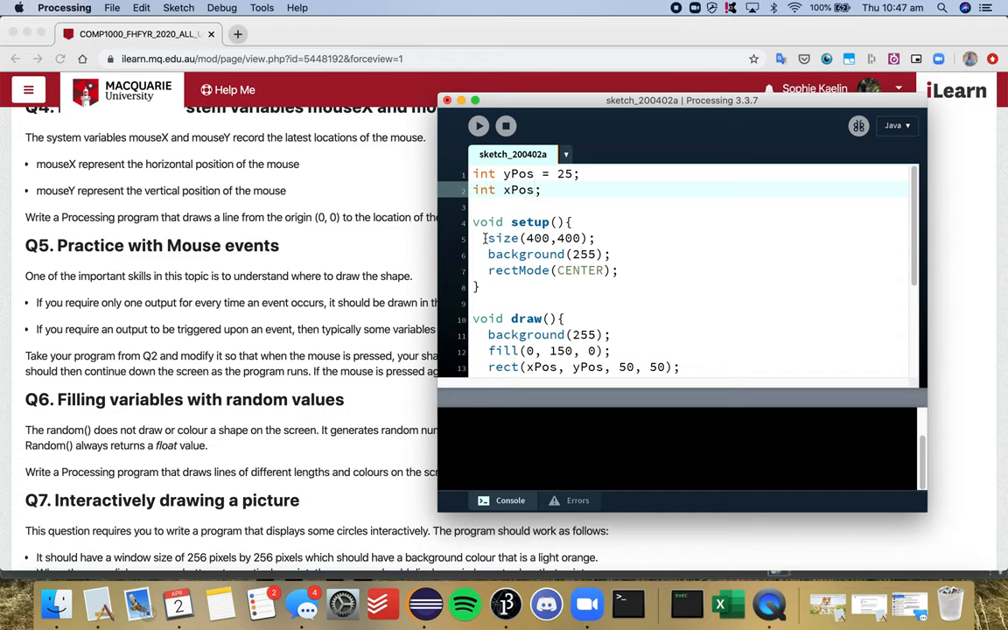
Add xPos = width/2; at the end of setup after rectMode(CENTER), noting the 400 width.
triple_click(539, 238)
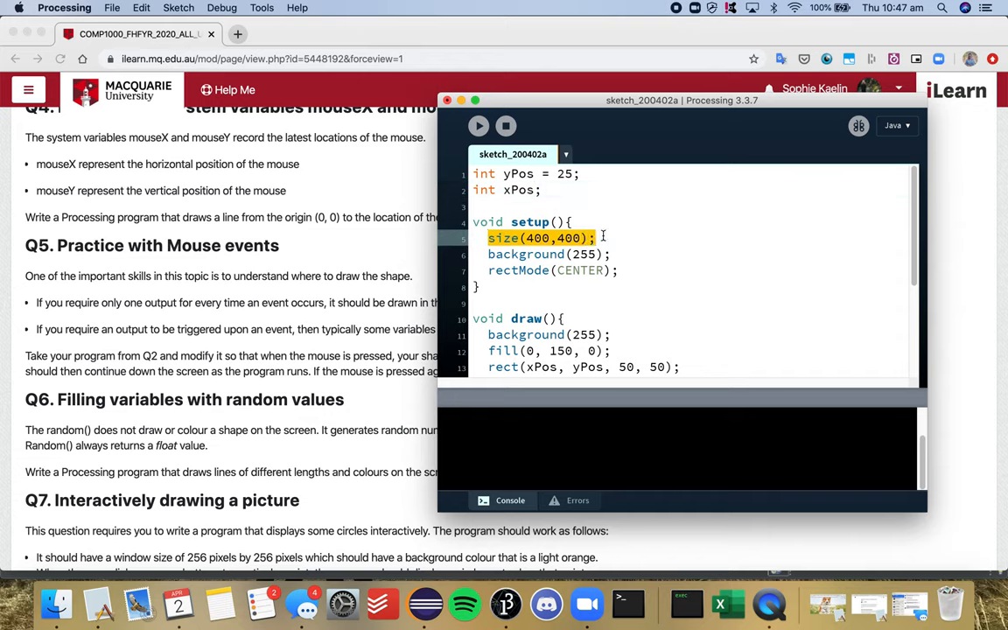
click(619, 269)
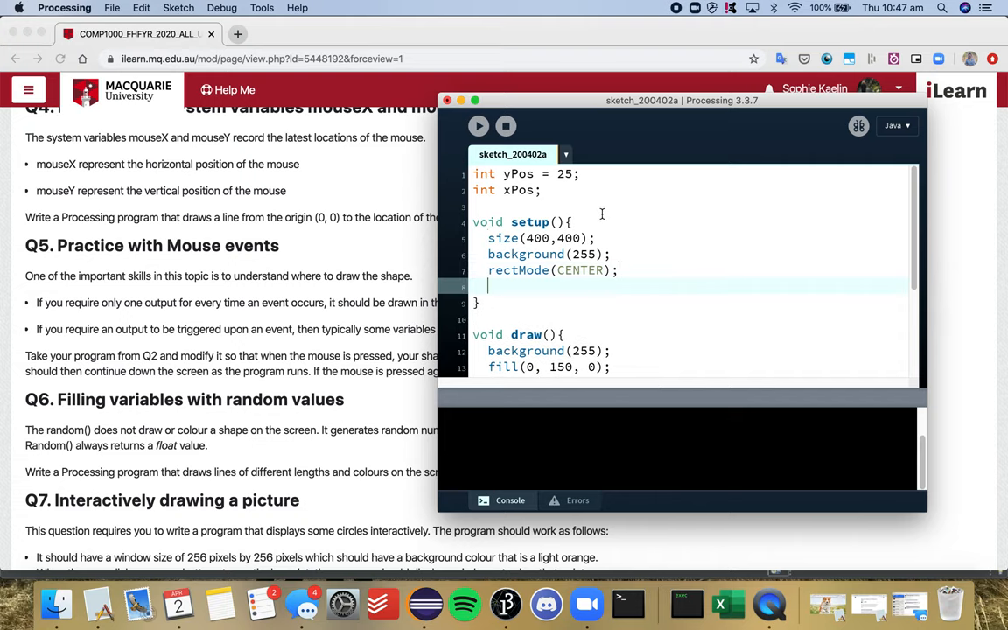
text(xPos = width)
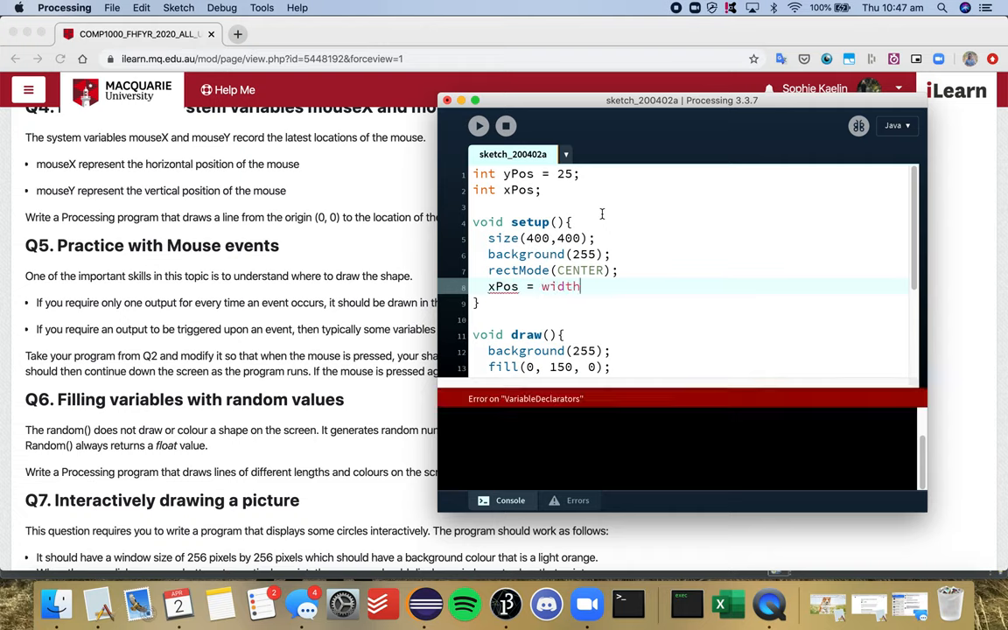
text(/2;)
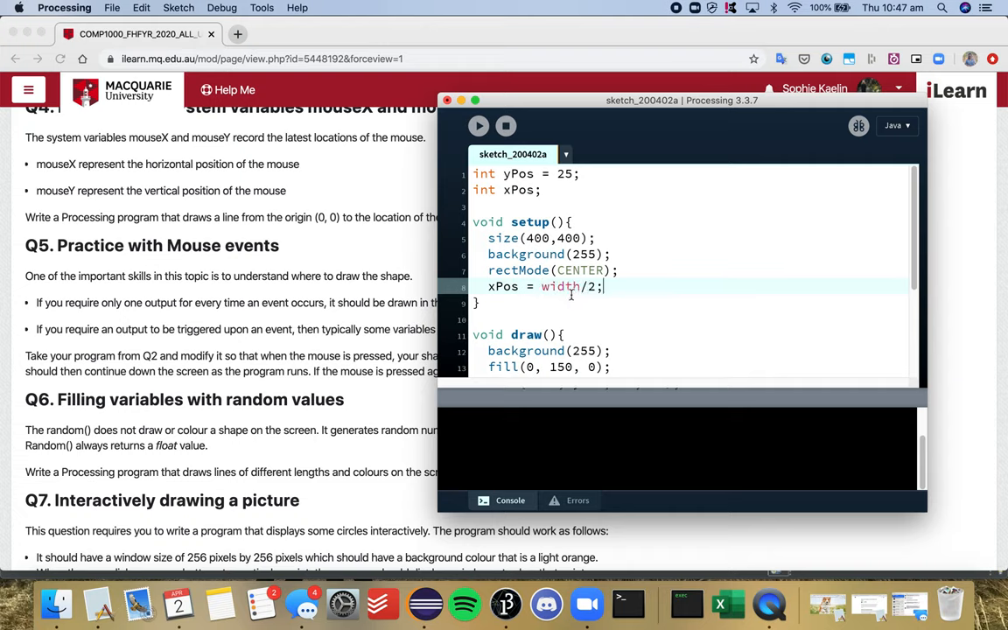
double_click(539, 238)
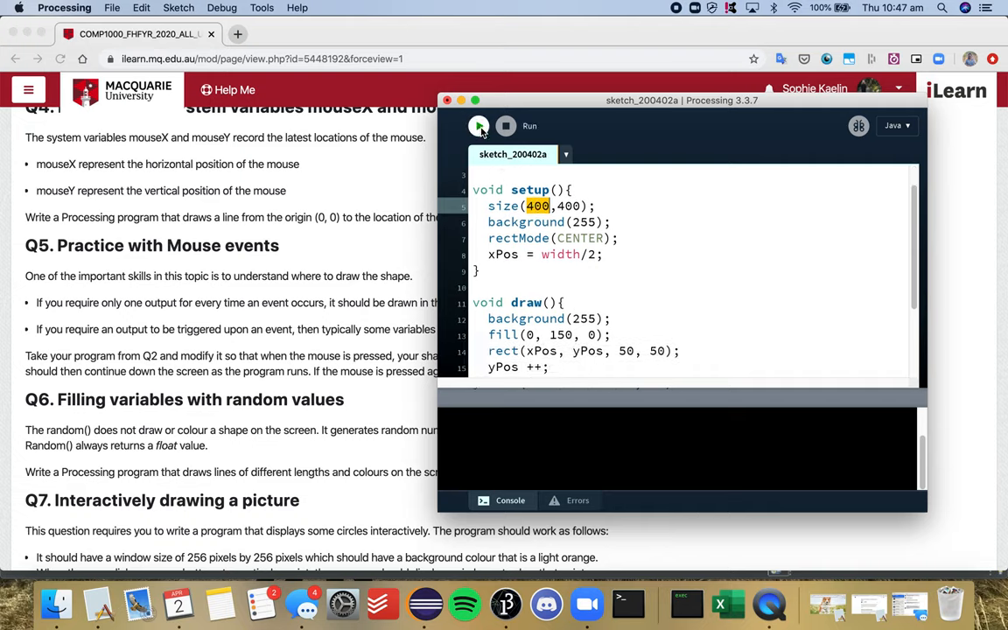
Run the sketch, click to restart the square at the mouse, and recentre the editor.
click(479, 126)
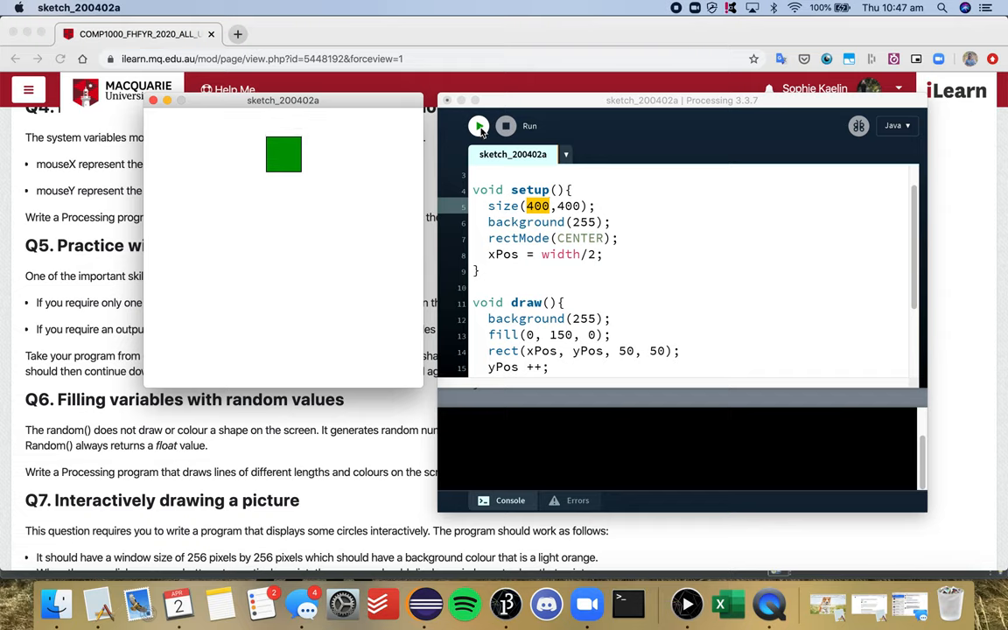
click(479, 126)
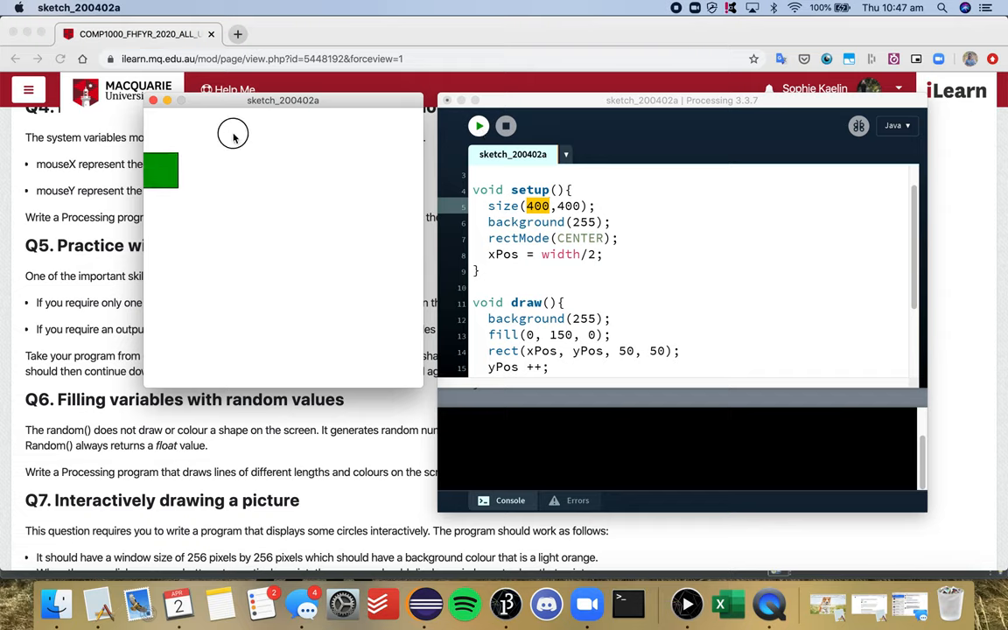
mouse_move(406, 145)
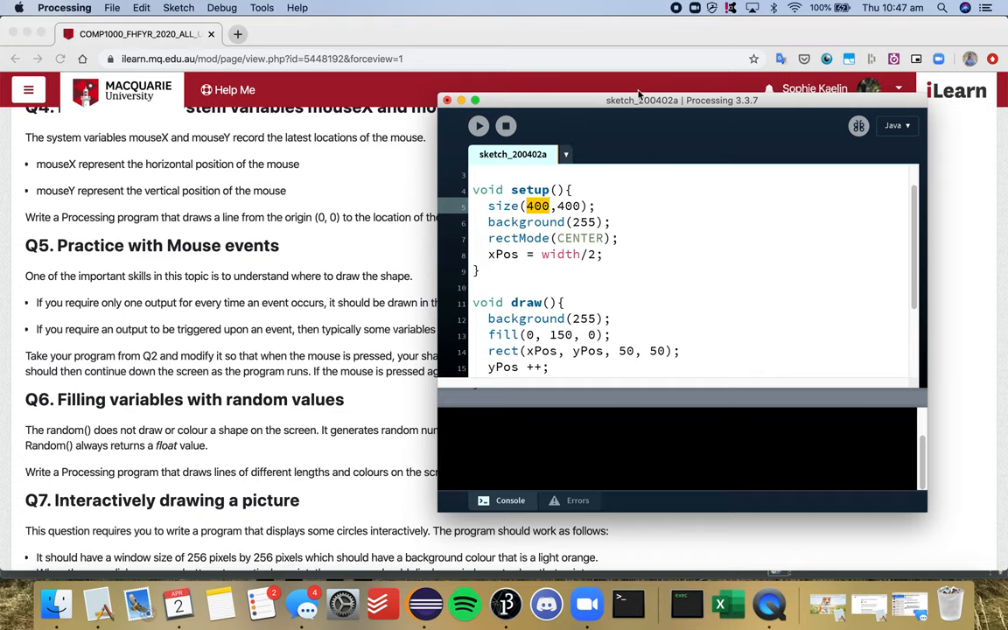
drag(682, 100, 574, 25)
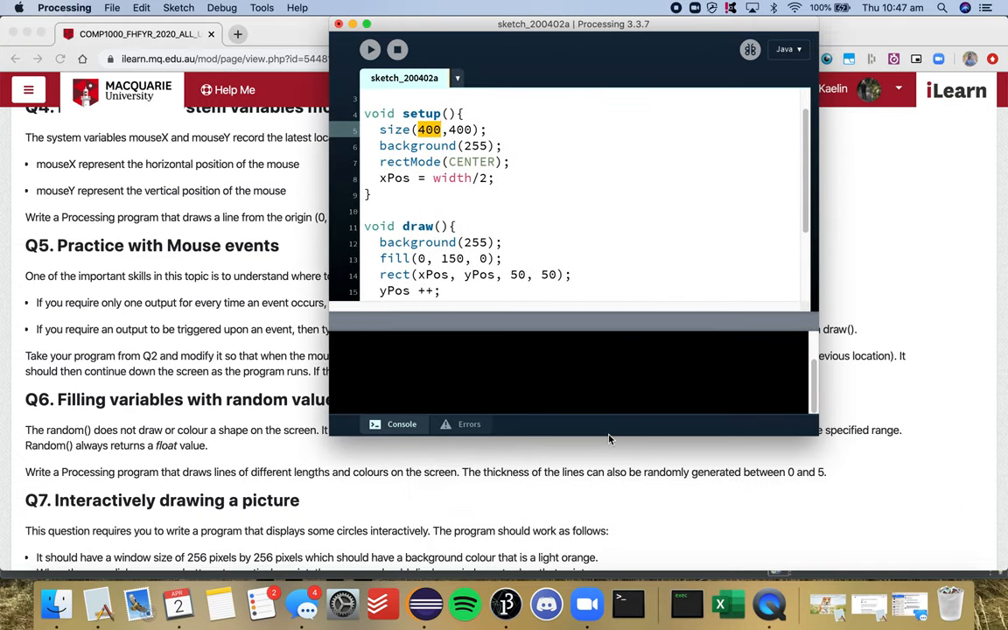